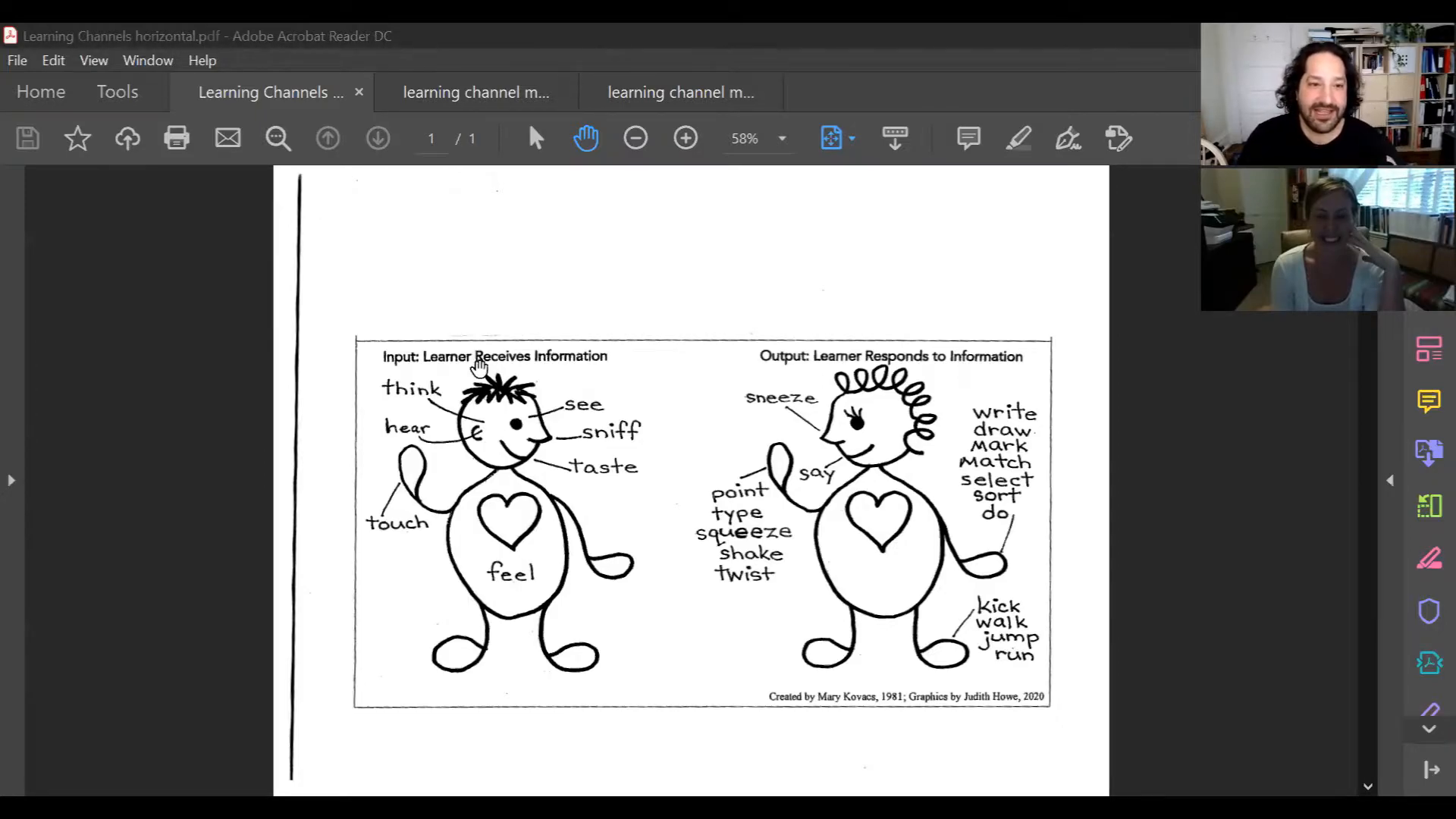
mouse_move(420, 453)
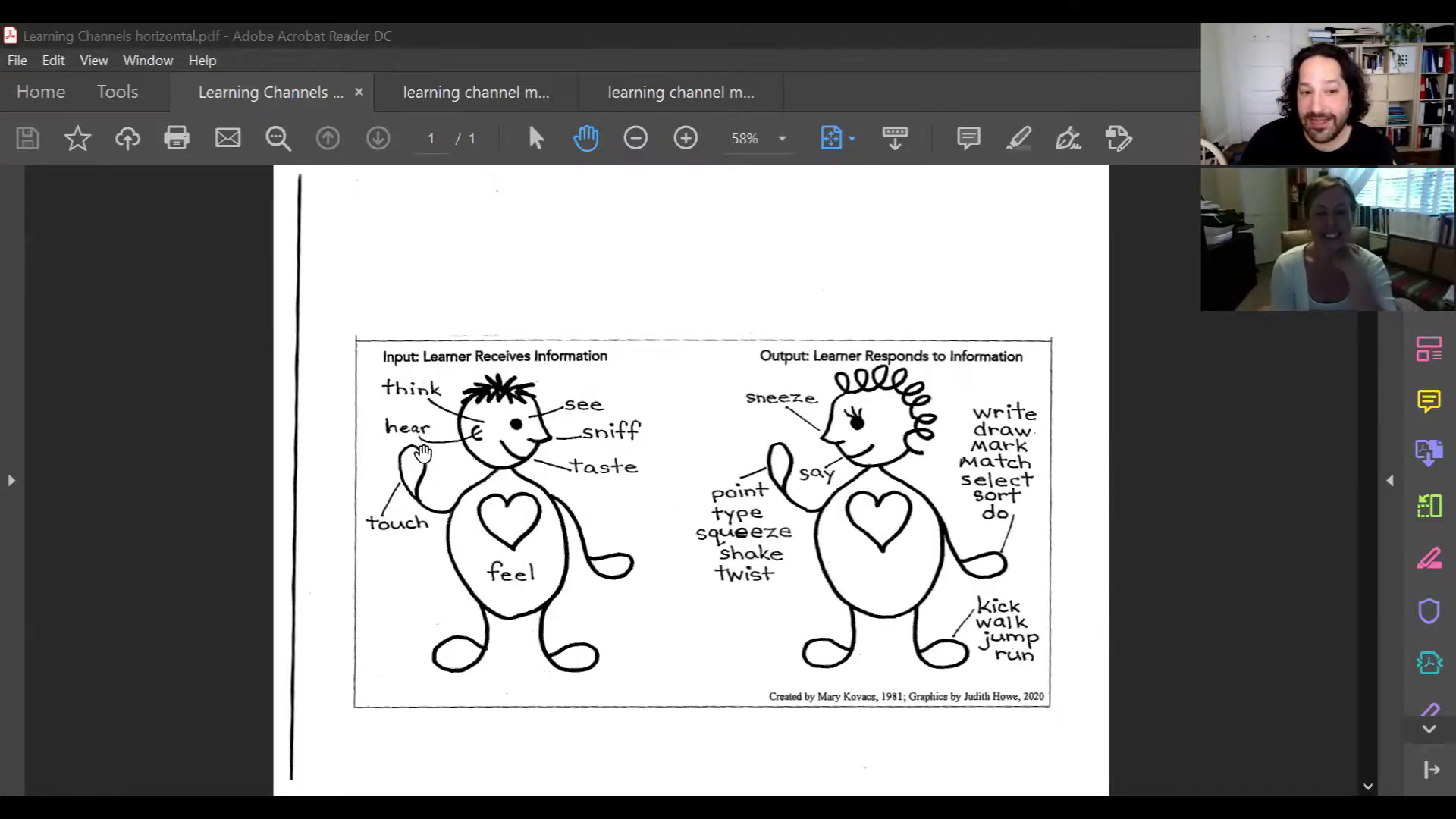
mouse_move(510, 538)
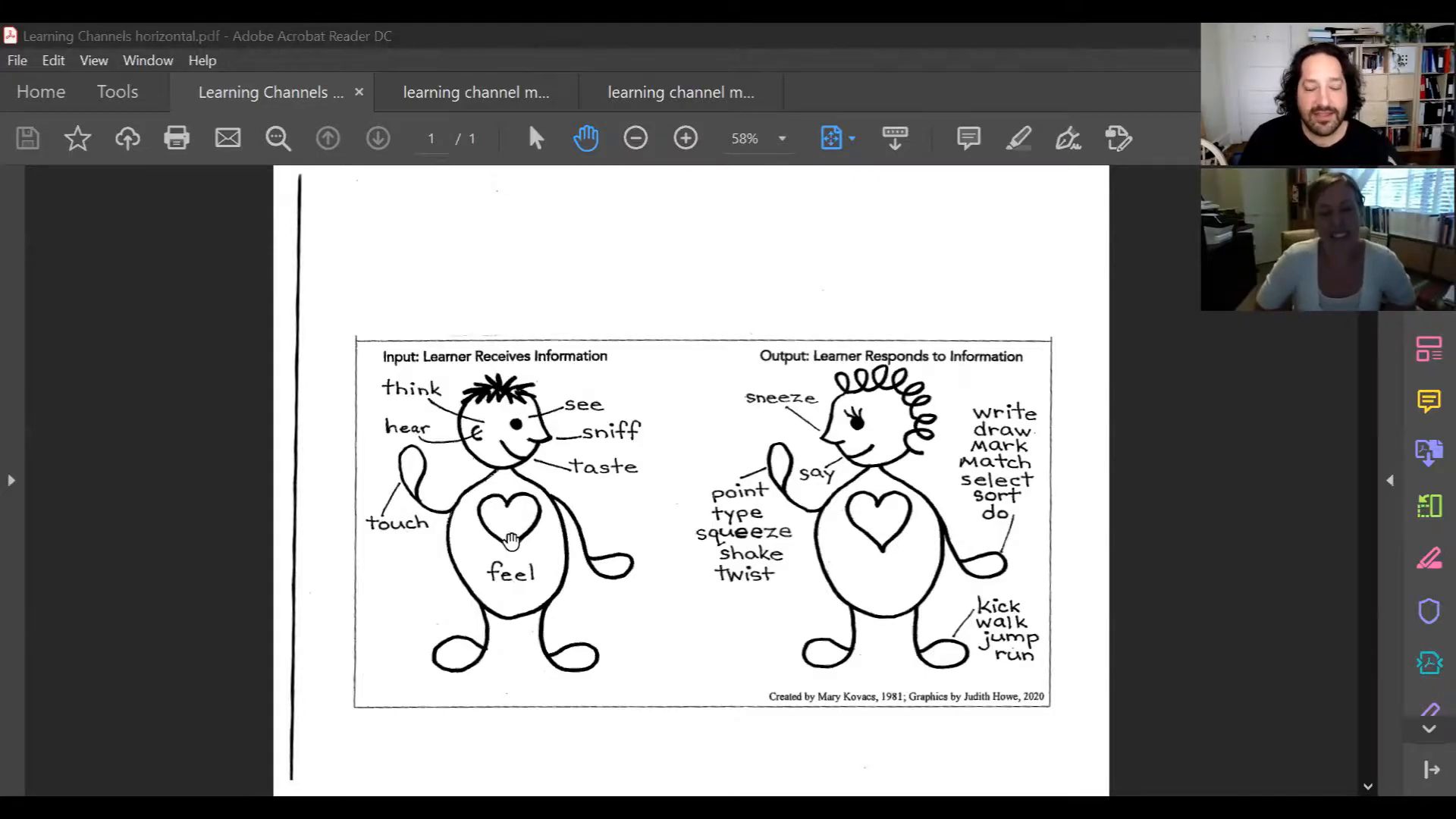
mouse_move(521, 520)
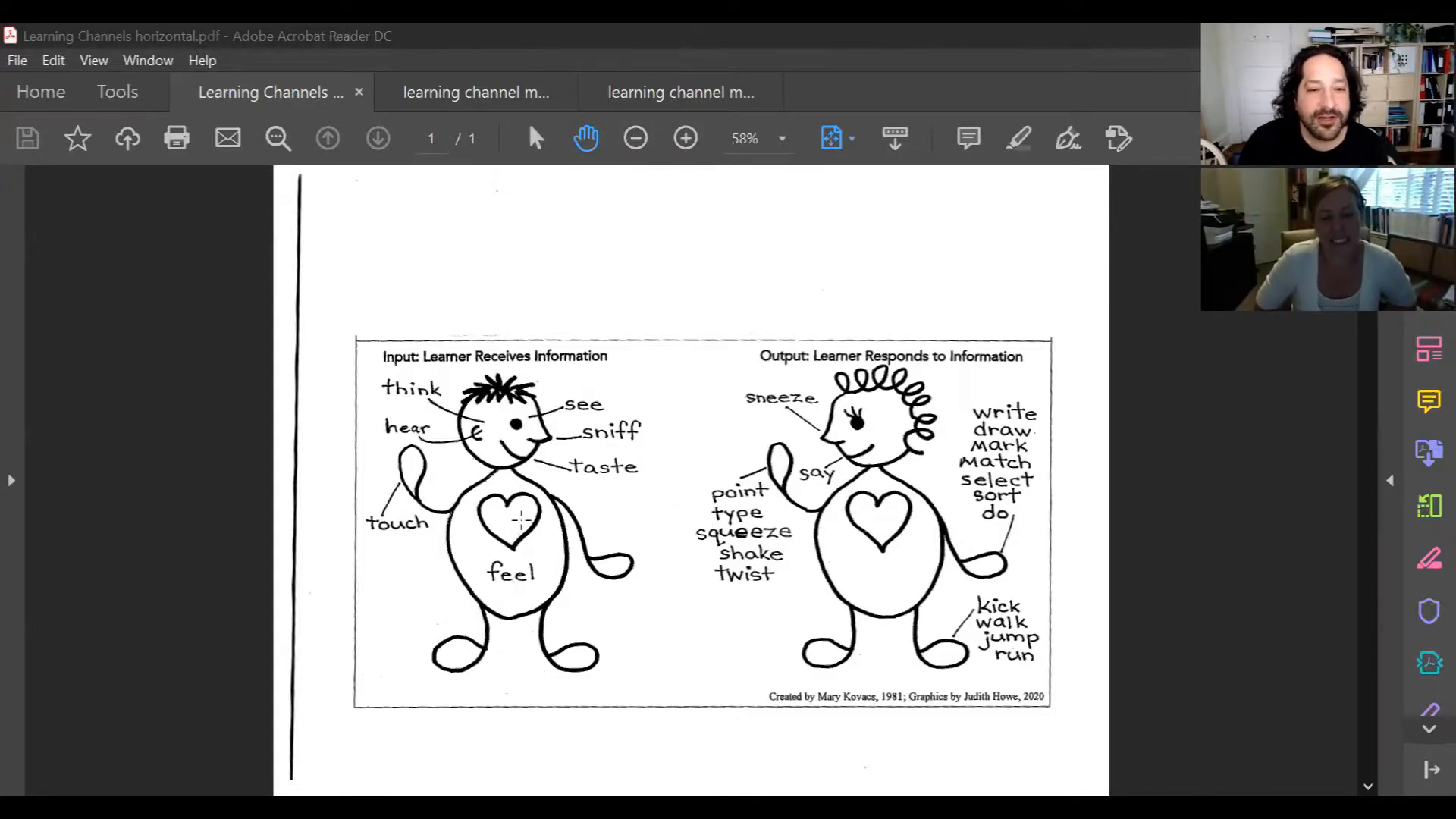
mouse_move(572, 427)
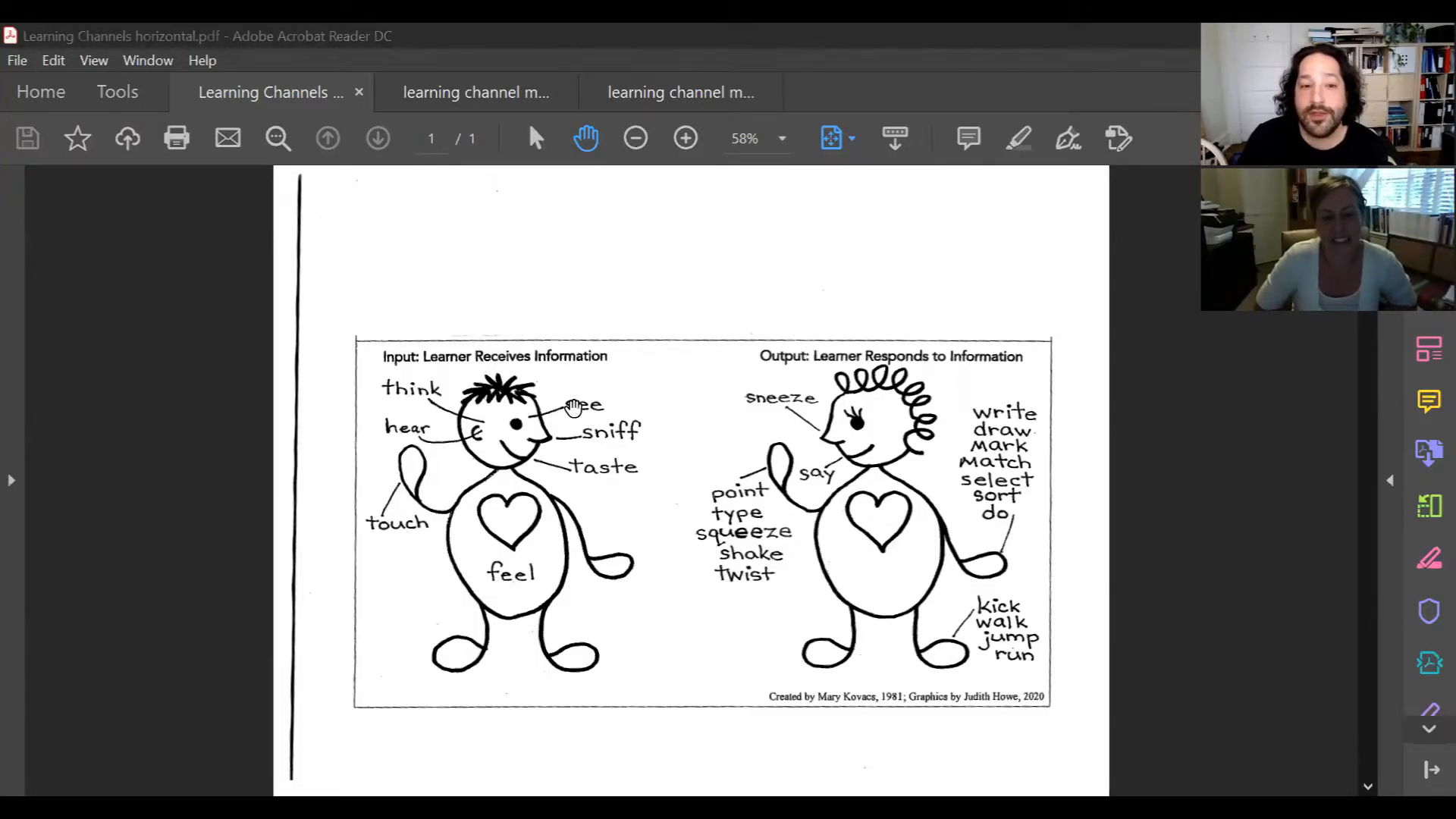
mouse_move(845, 345)
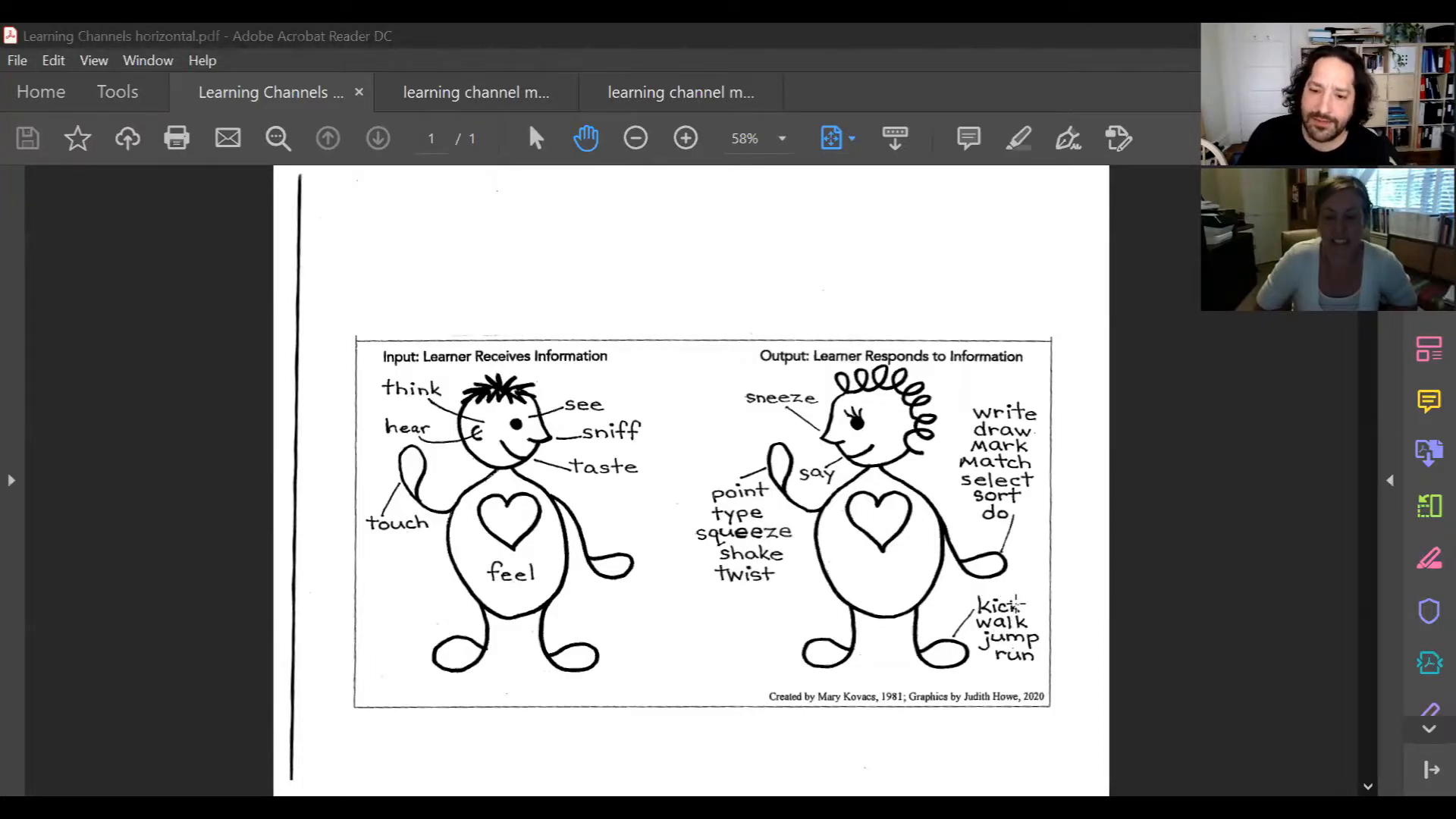
mouse_move(989, 519)
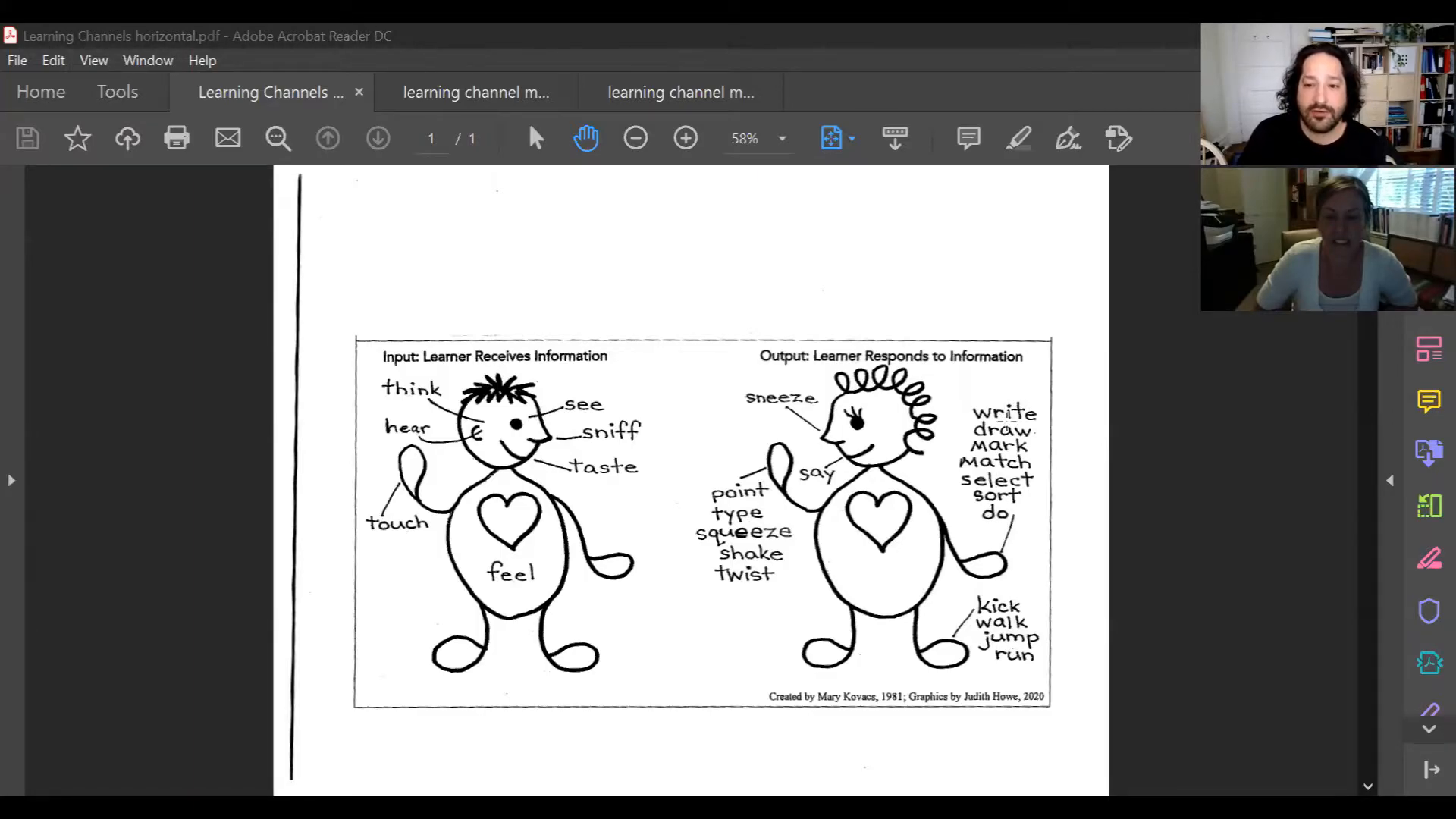
mouse_move(945, 428)
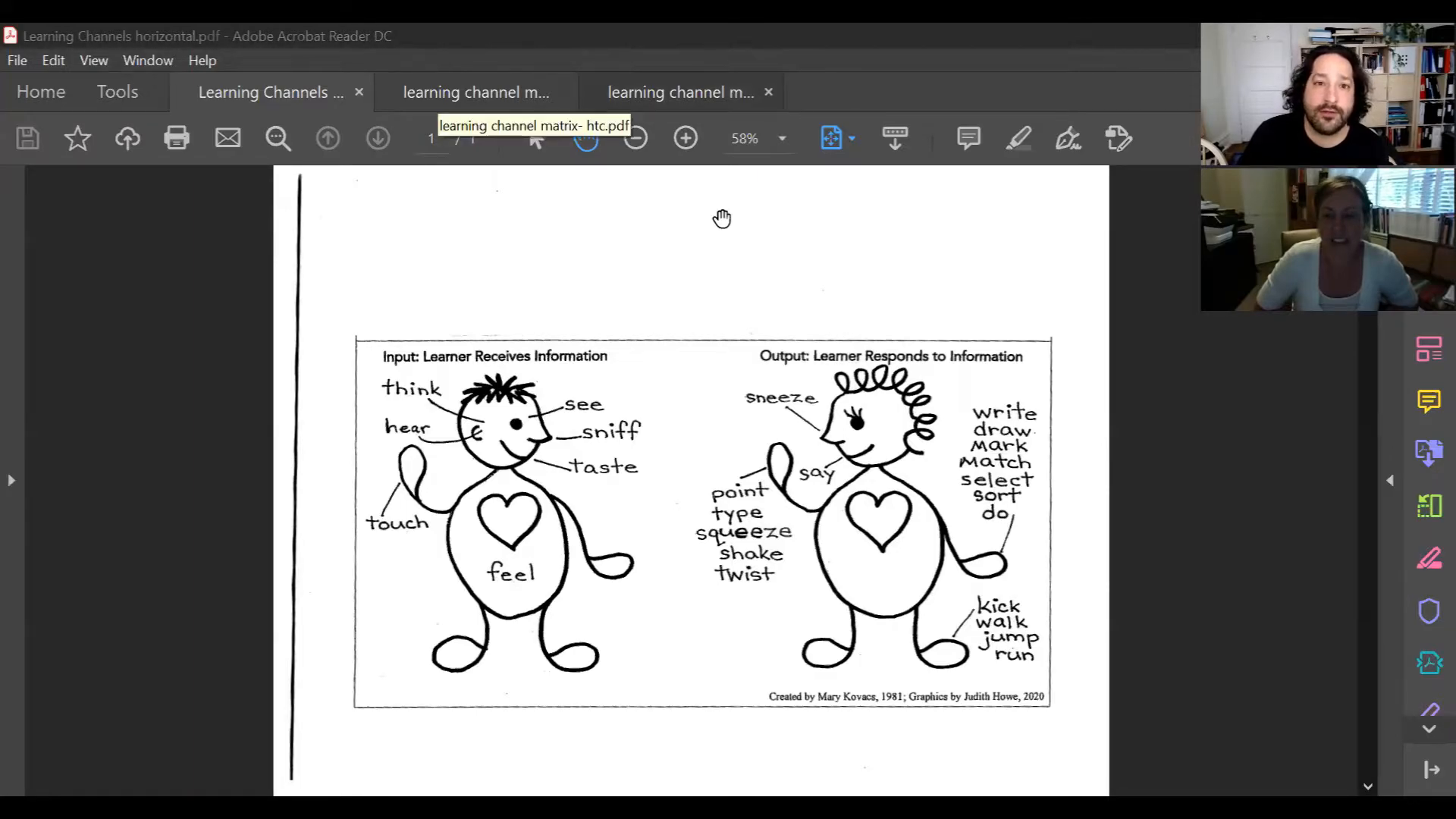
- Switch to the learning channel matrix- htc.pdf document showing the blank Academic matrix grid
left_click(681, 93)
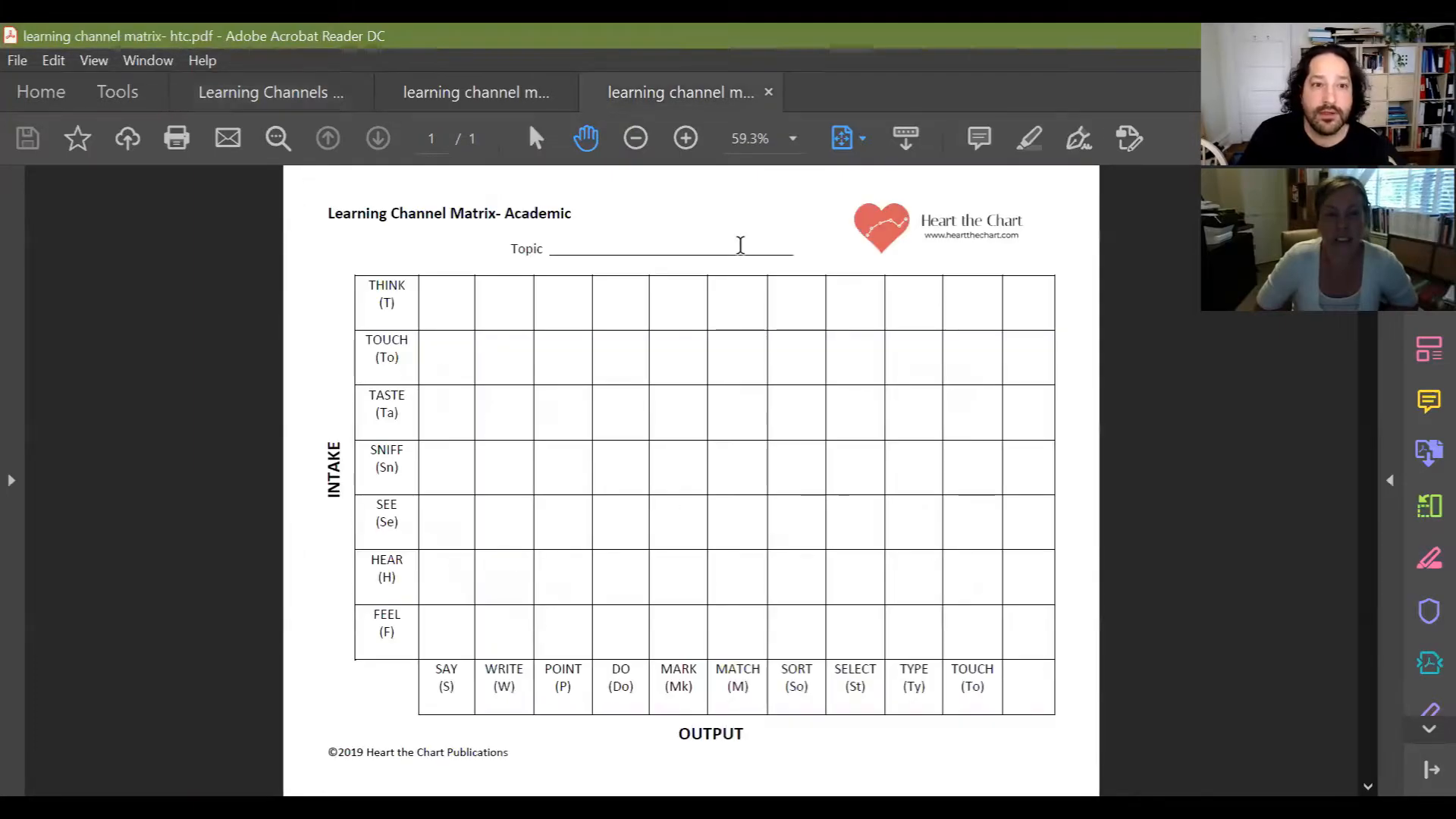
mouse_move(389, 250)
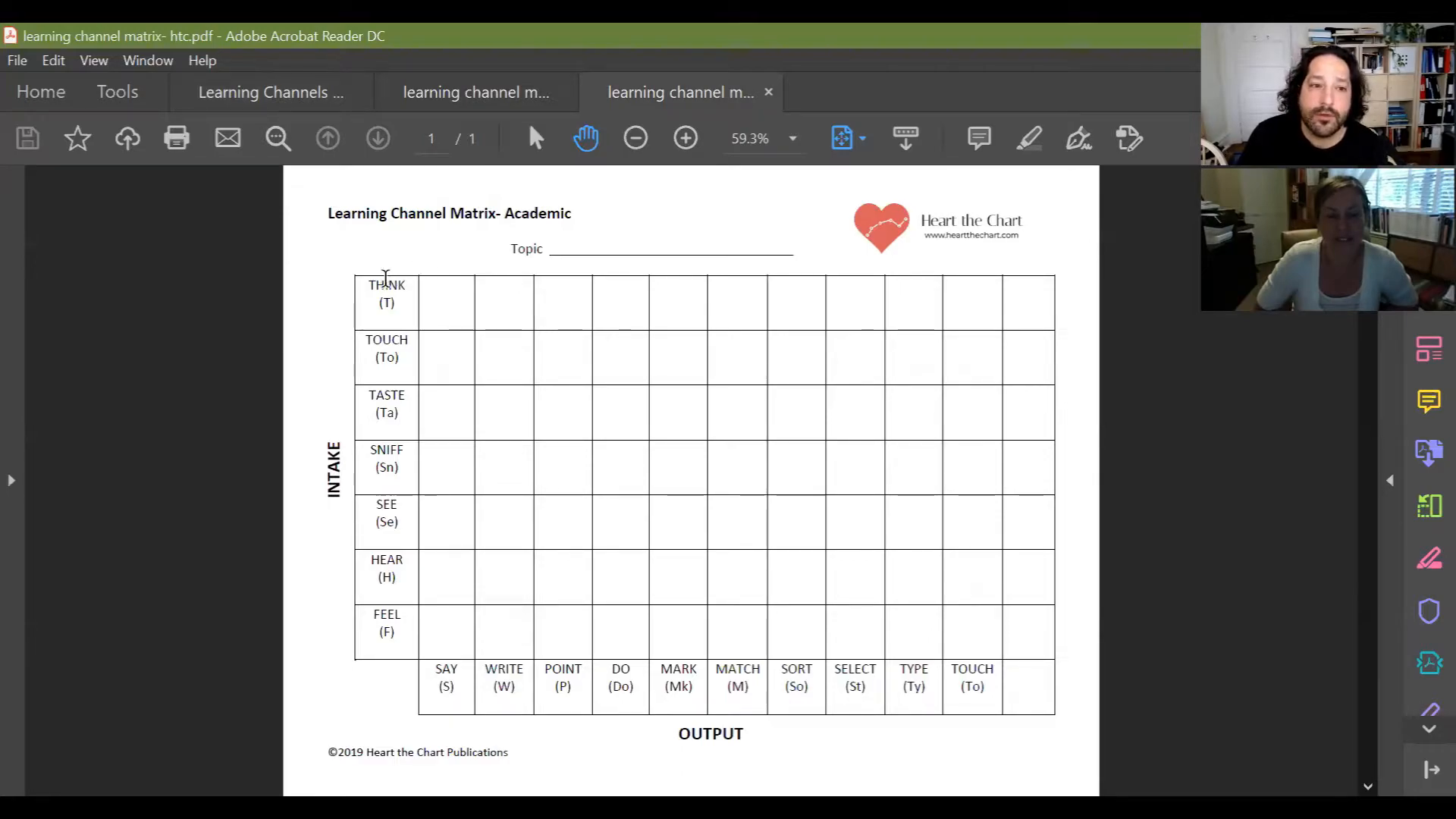
mouse_move(376, 408)
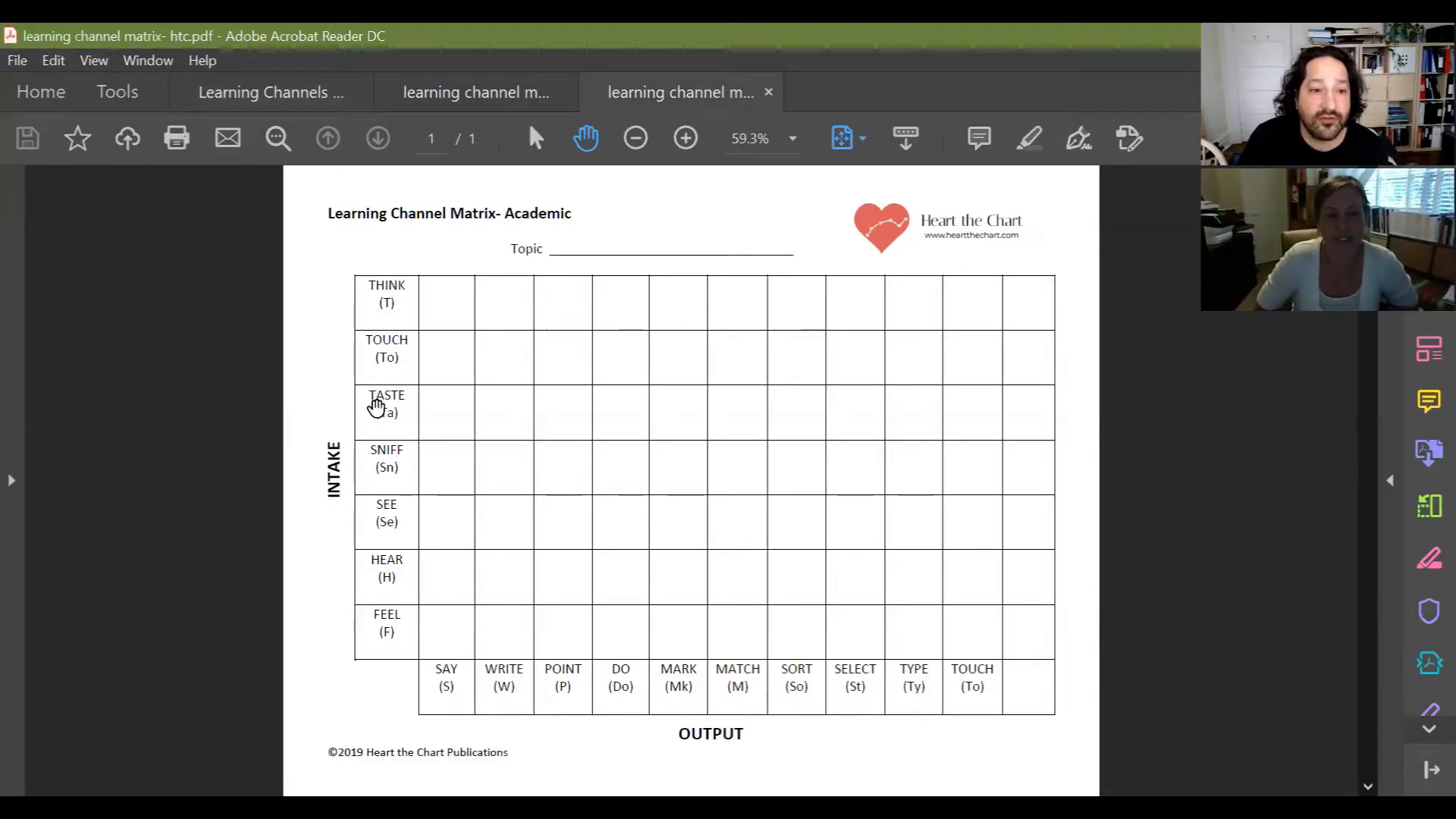
mouse_move(387, 525)
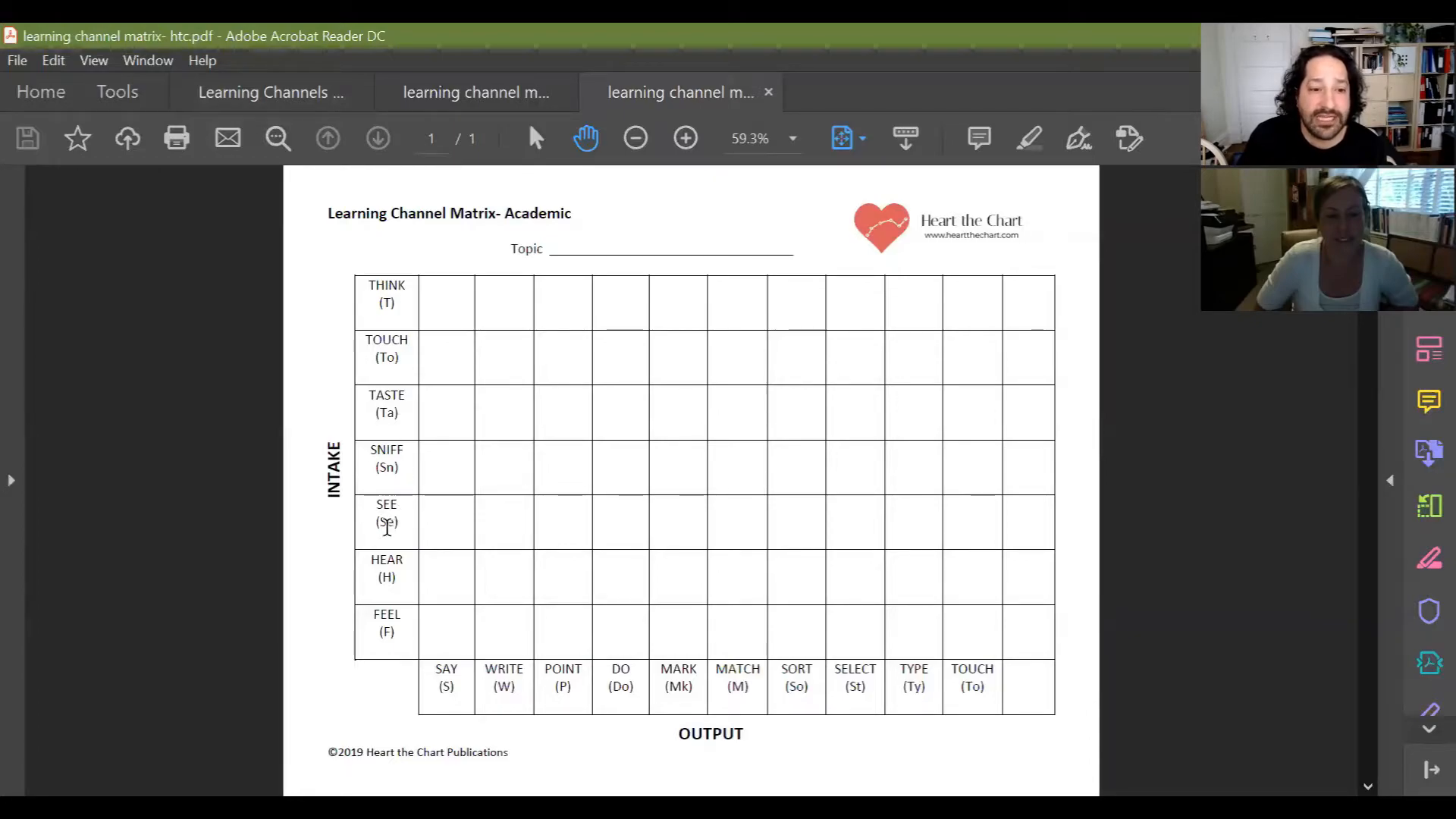
mouse_move(454, 693)
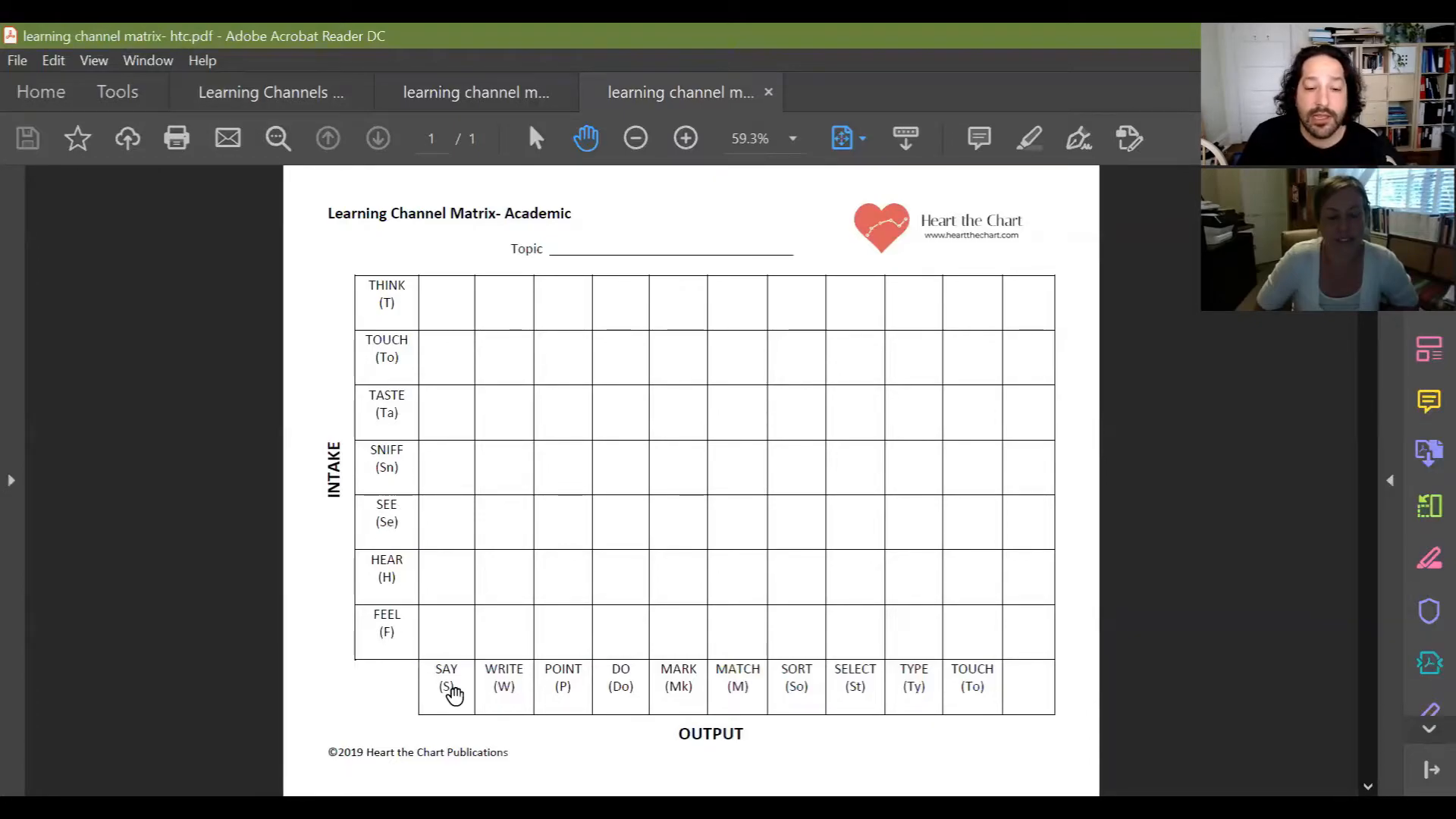
mouse_move(476, 727)
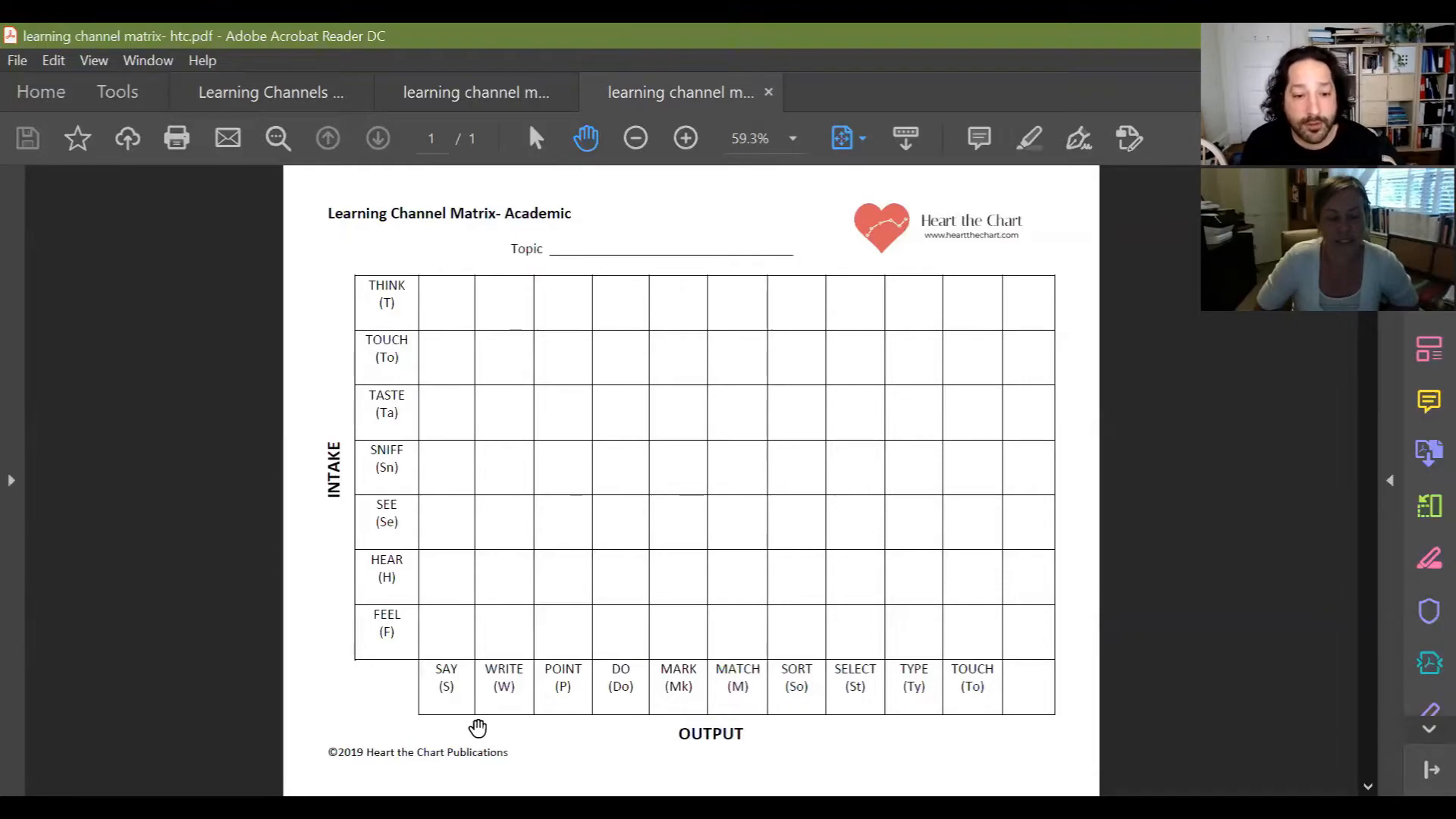
mouse_move(454, 695)
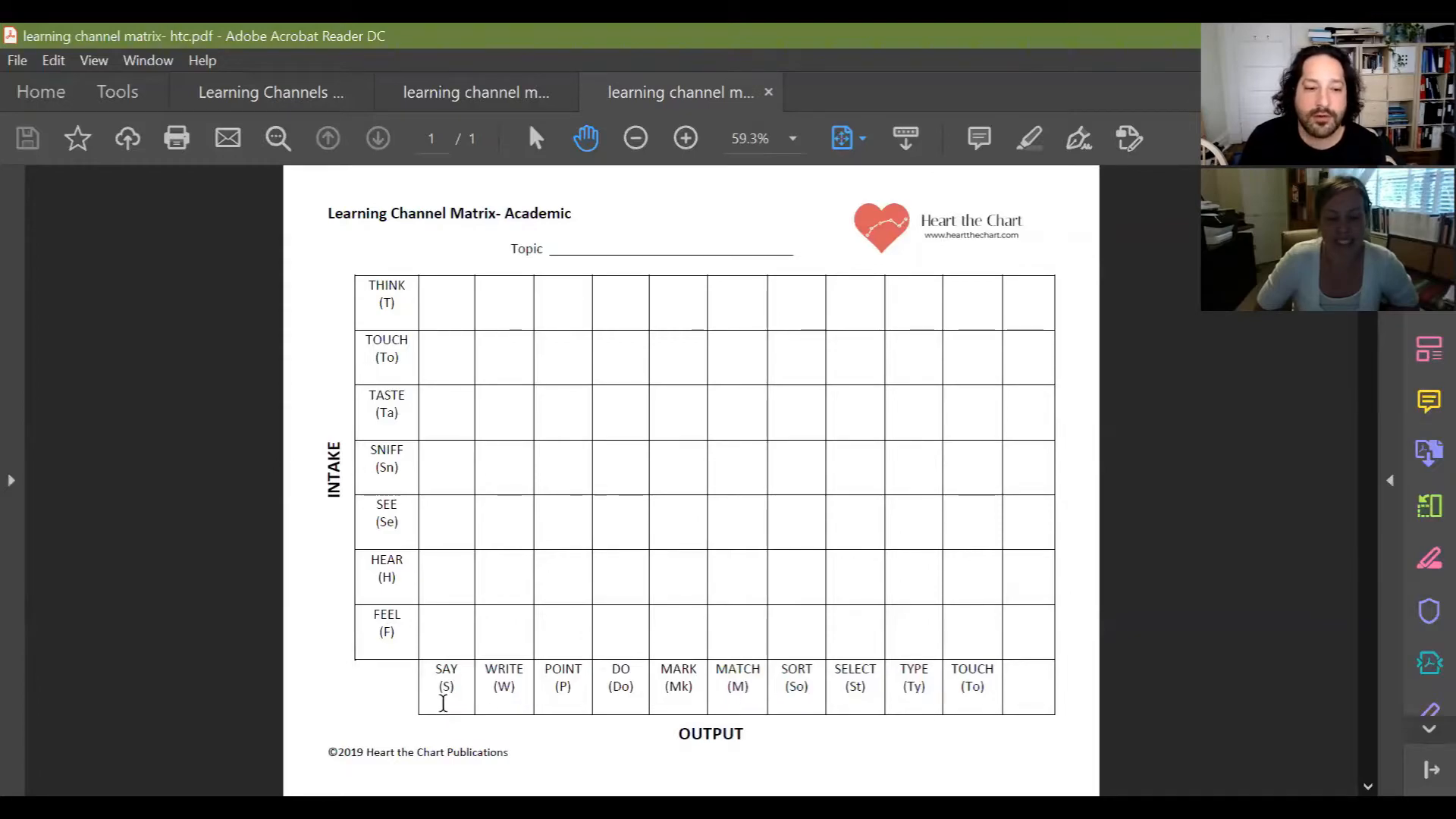
mouse_move(717, 691)
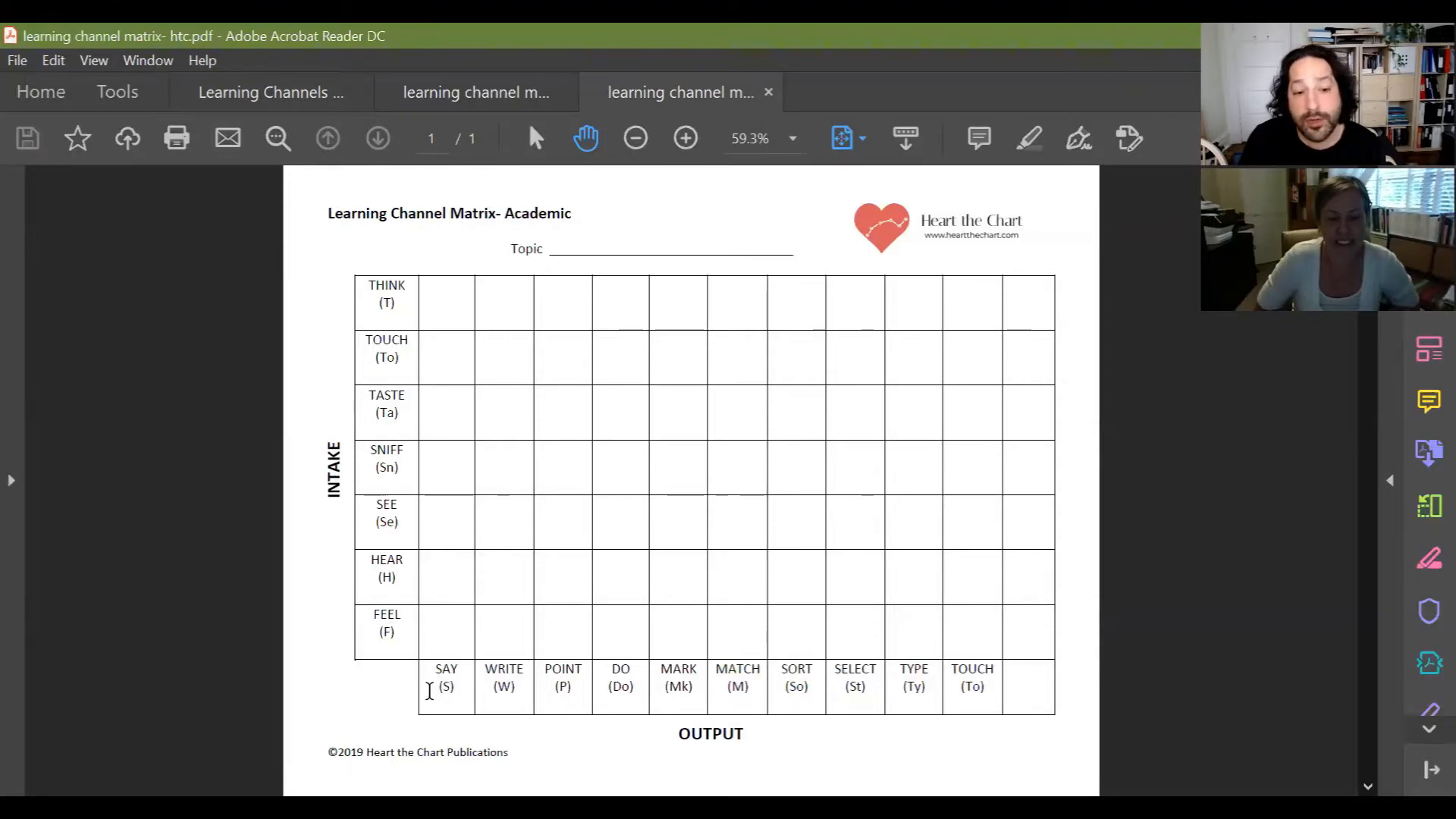
mouse_move(710, 710)
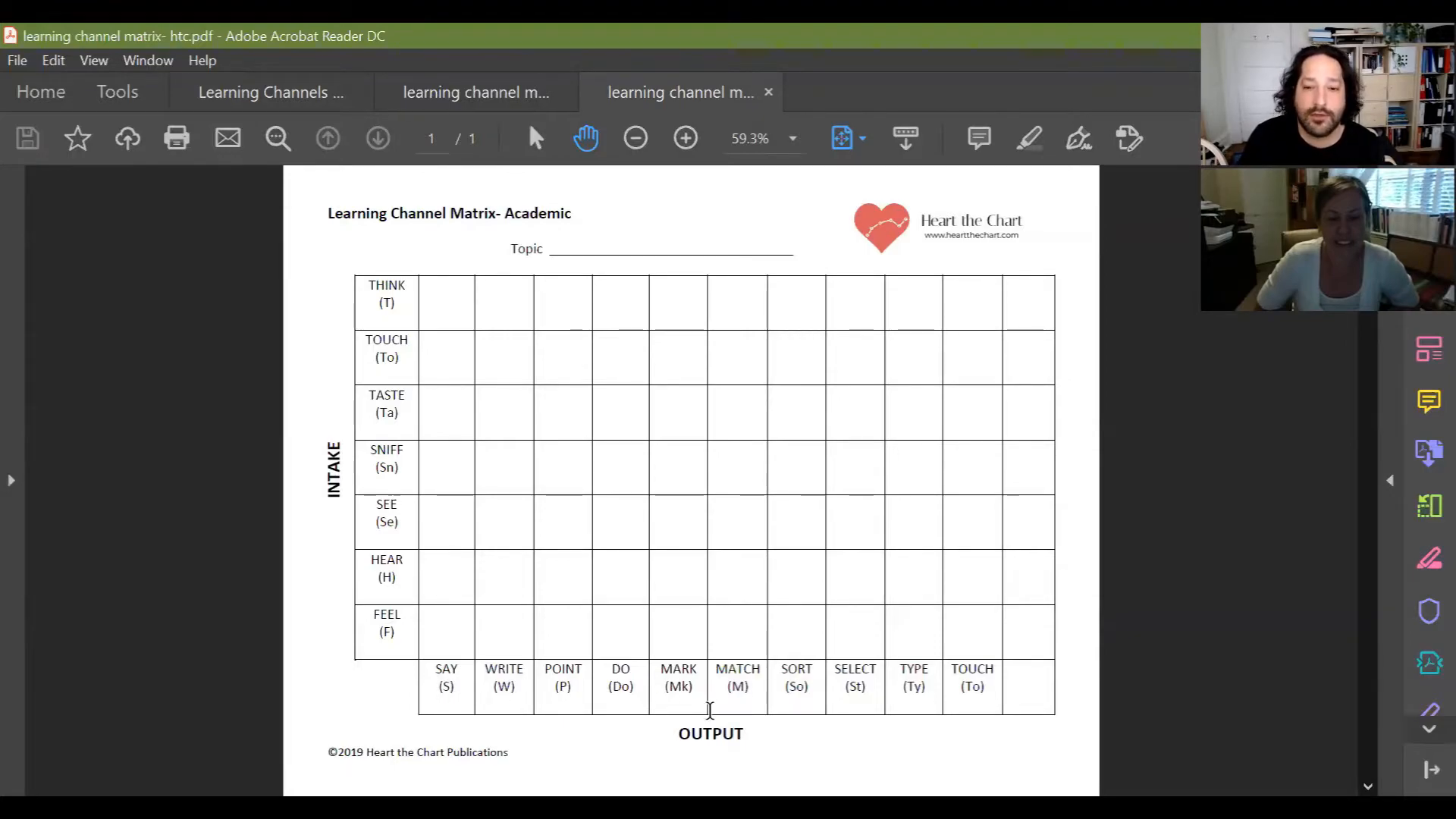
mouse_move(612, 714)
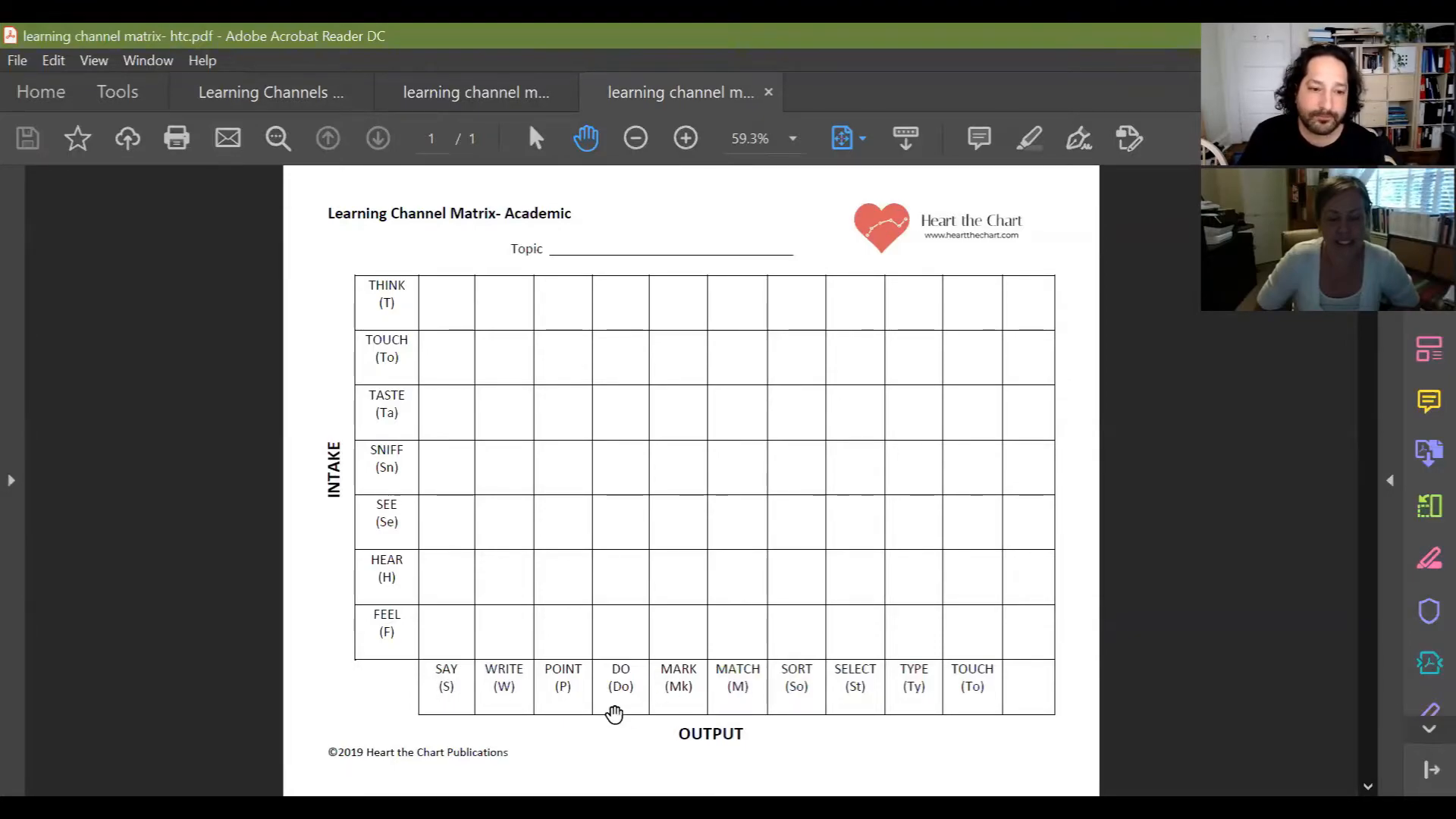
mouse_move(452, 691)
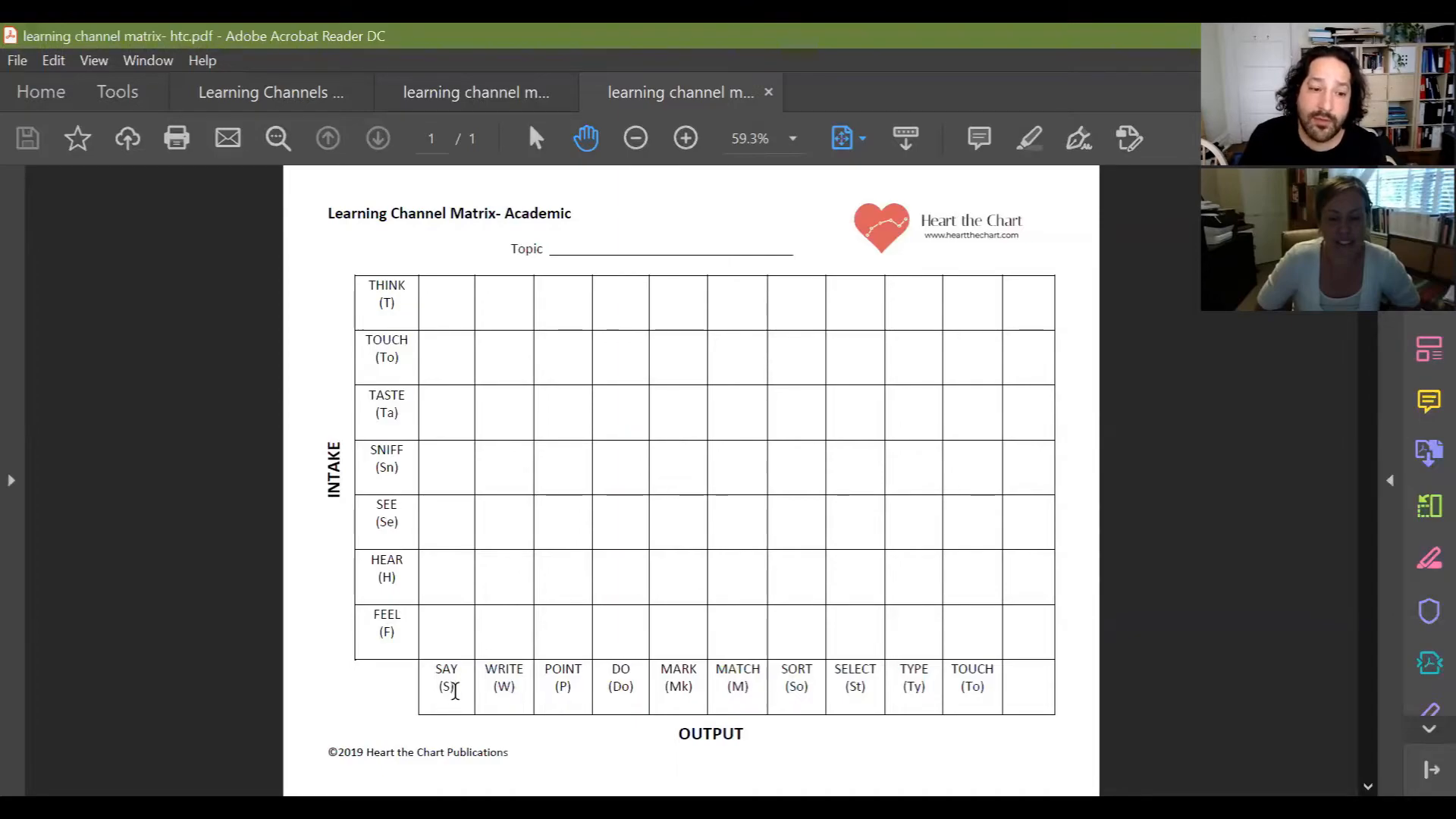
mouse_move(511, 691)
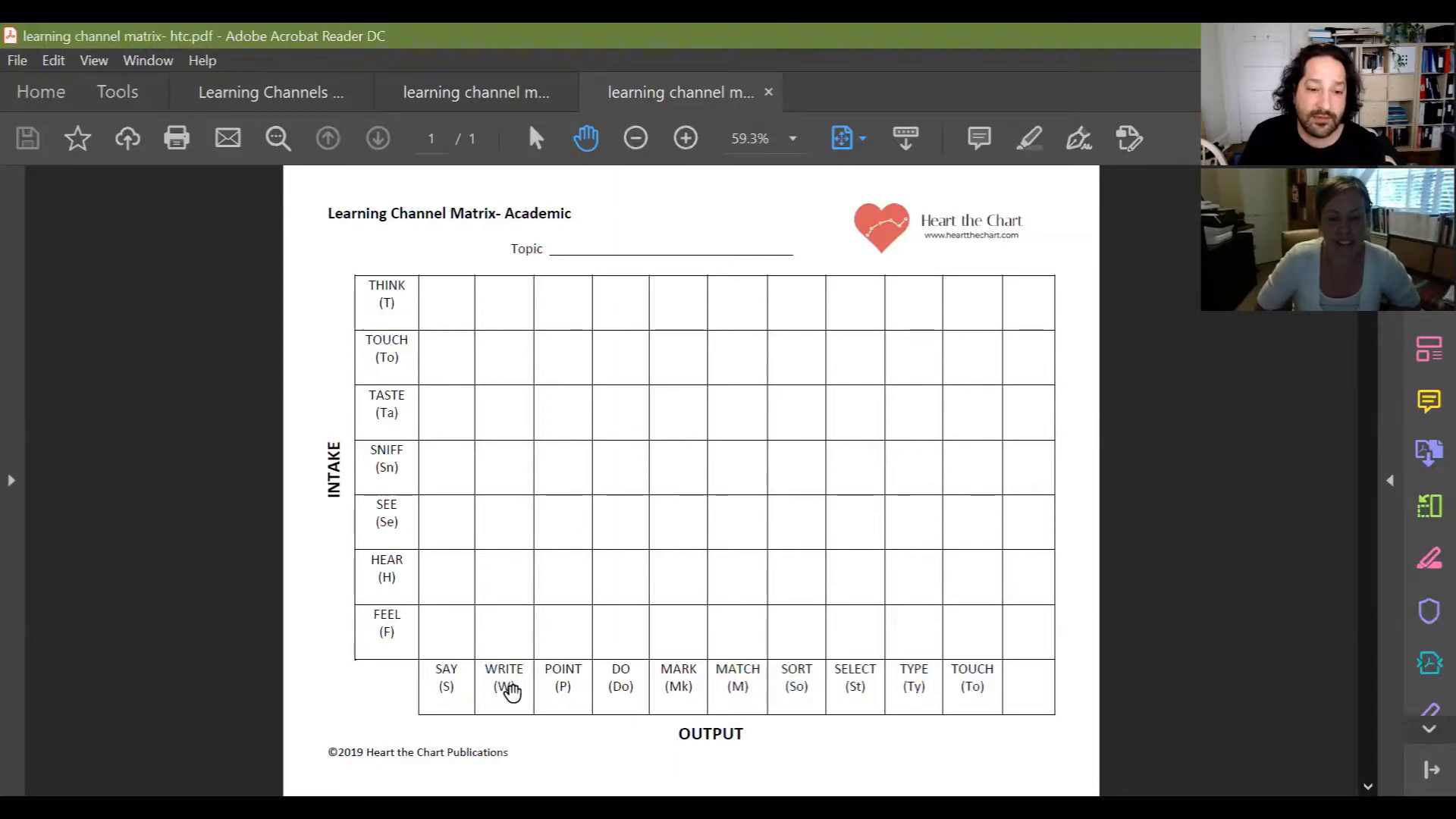
mouse_move(631, 684)
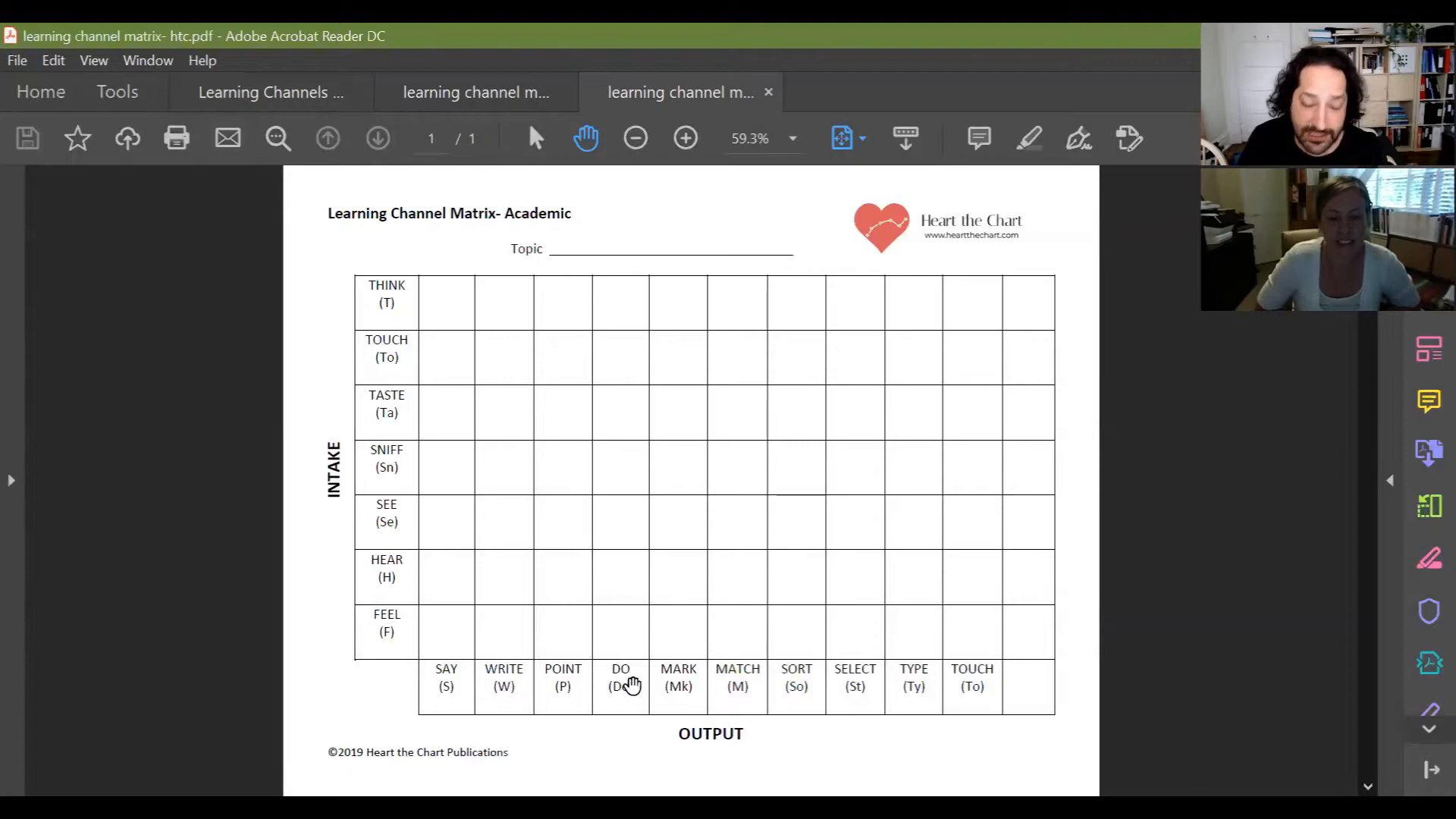
mouse_move(686, 685)
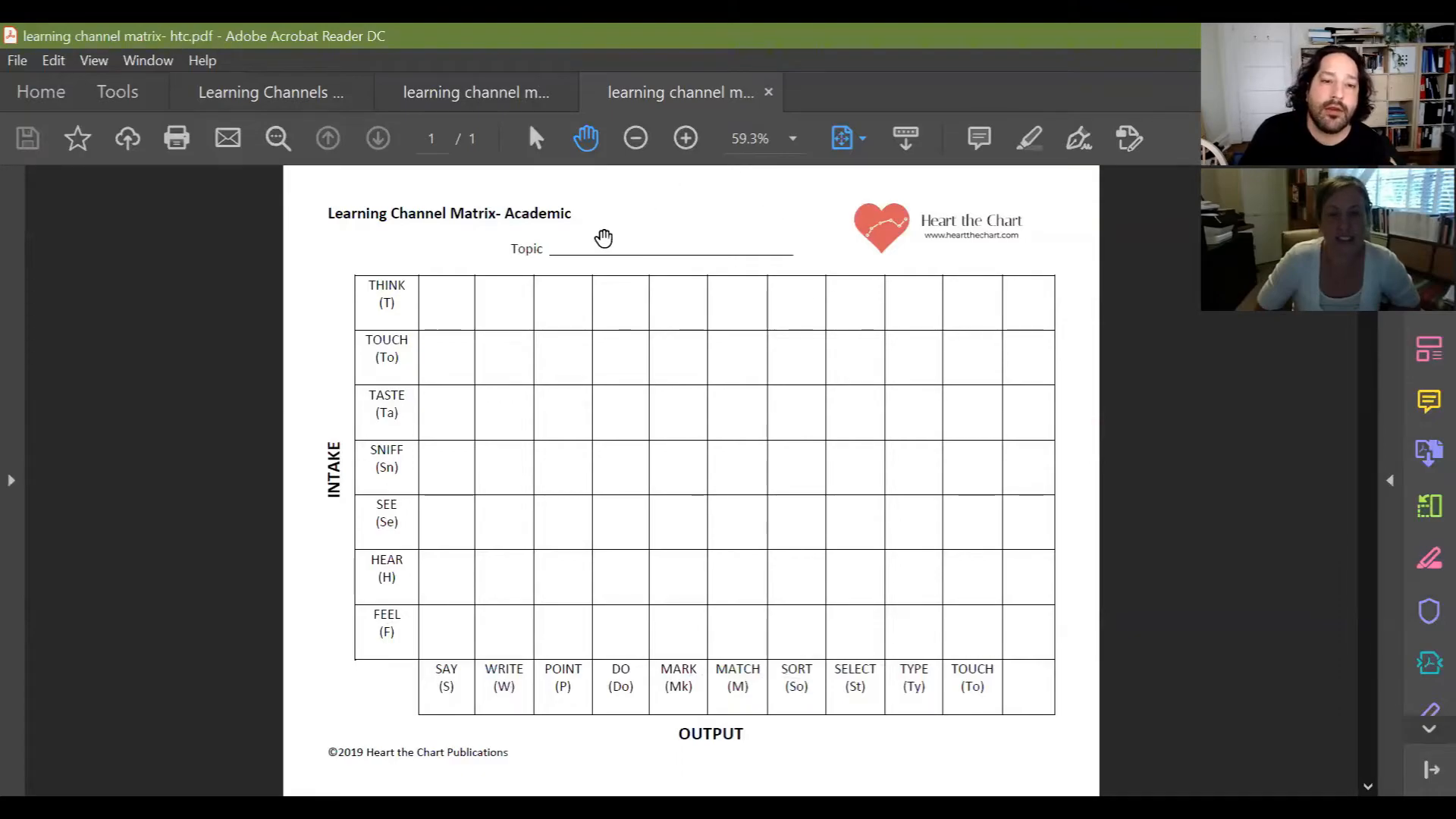
mouse_move(556, 249)
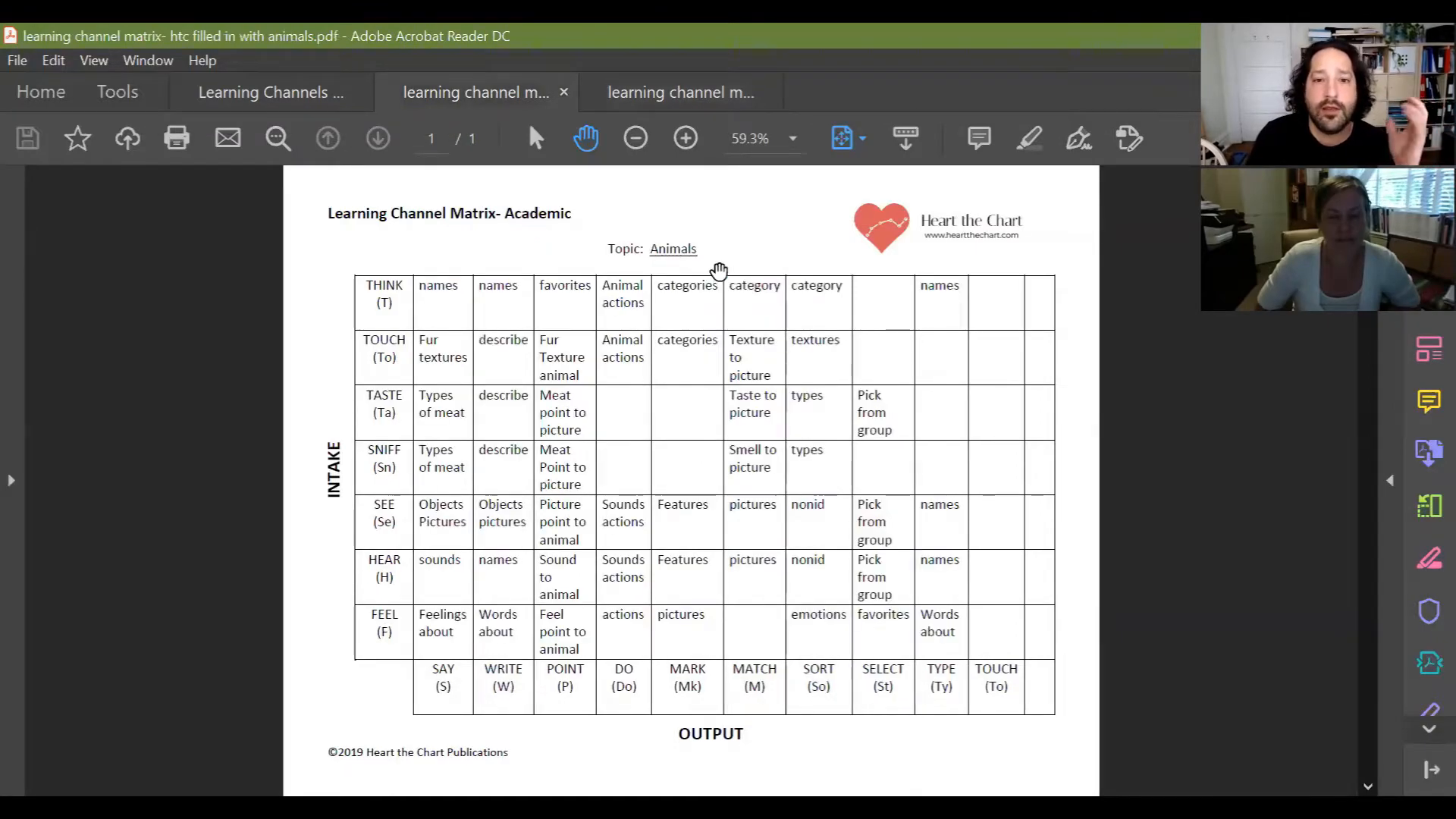
mouse_move(905, 370)
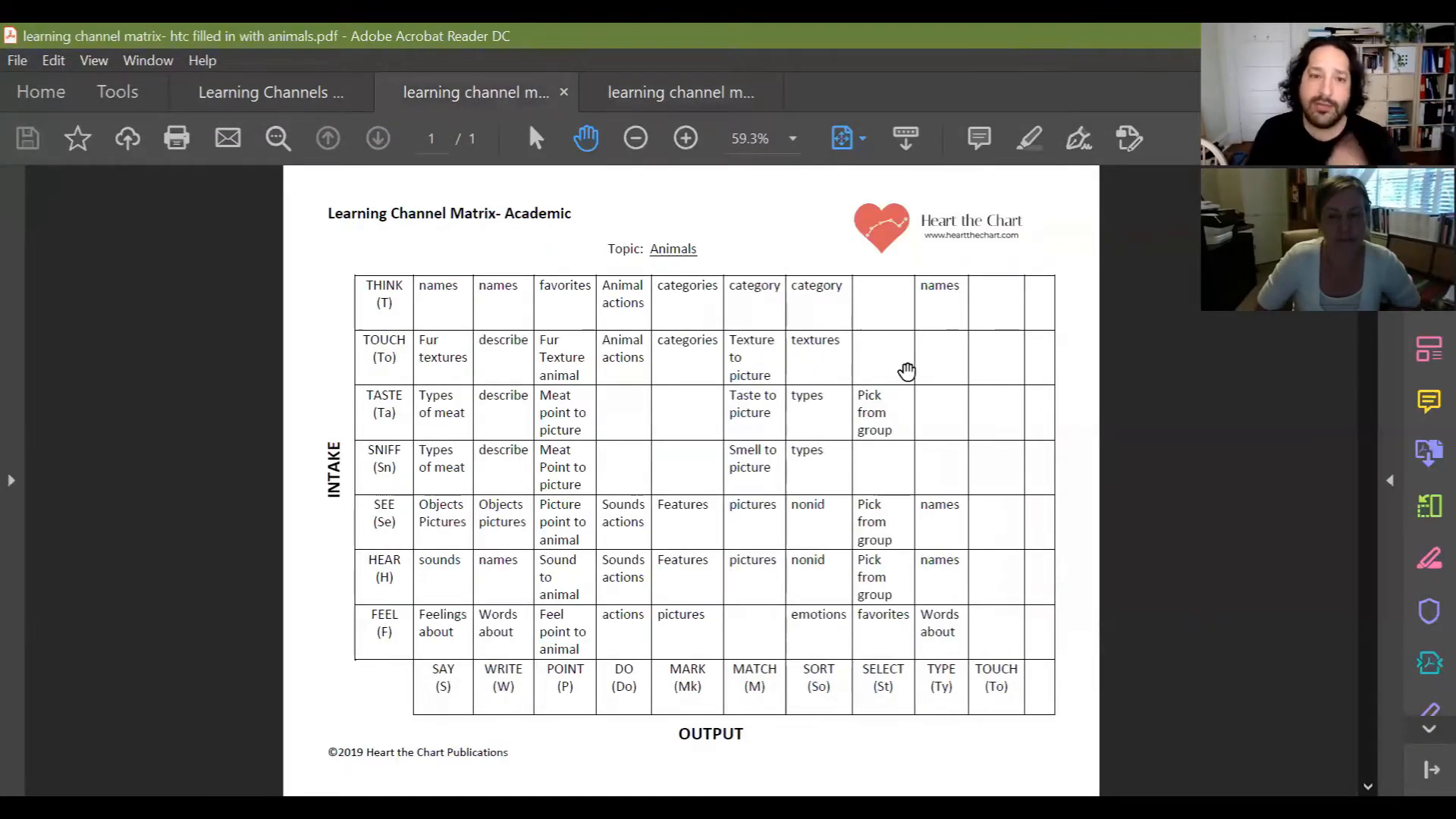
mouse_move(428, 333)
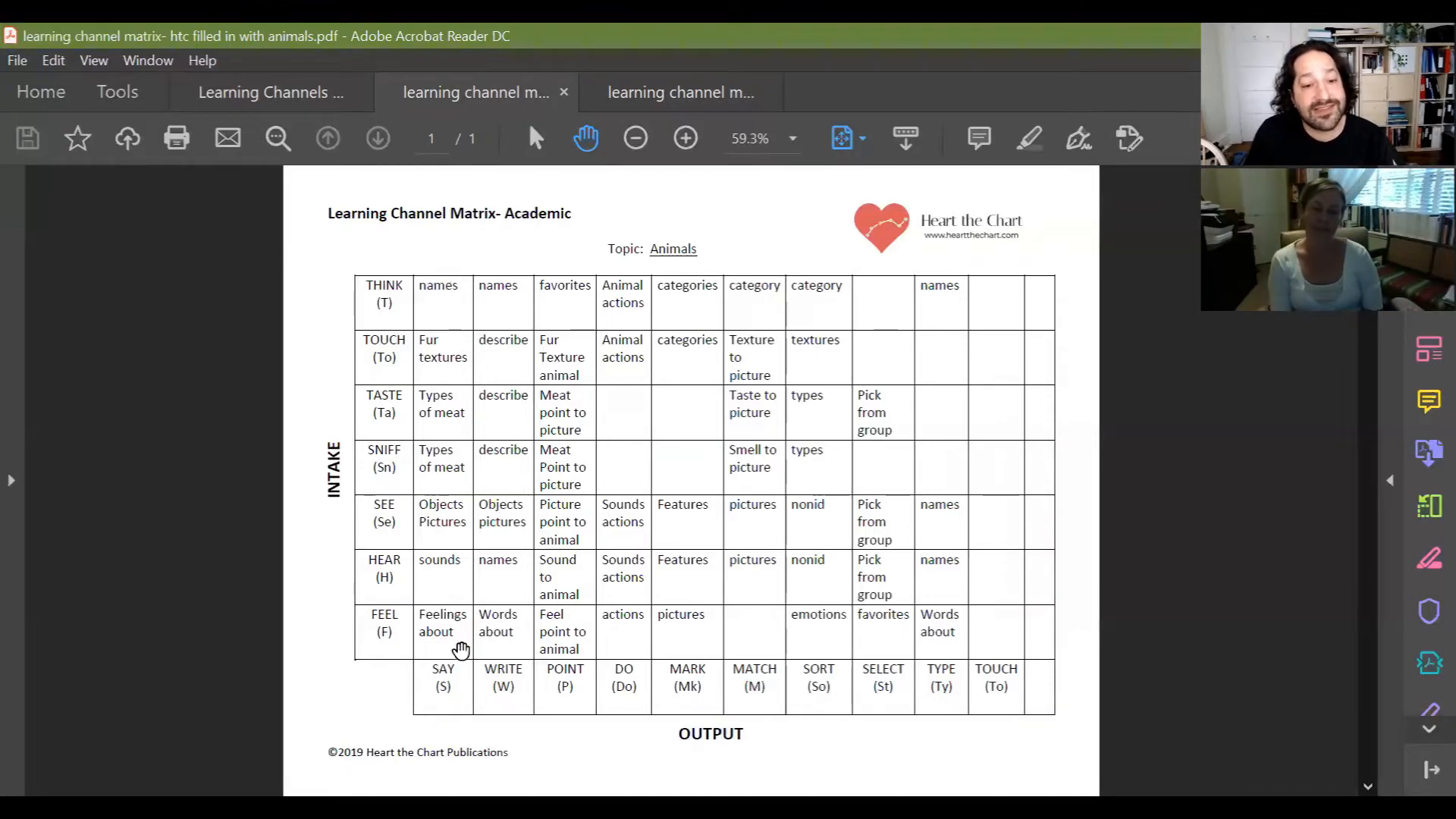
mouse_move(429, 357)
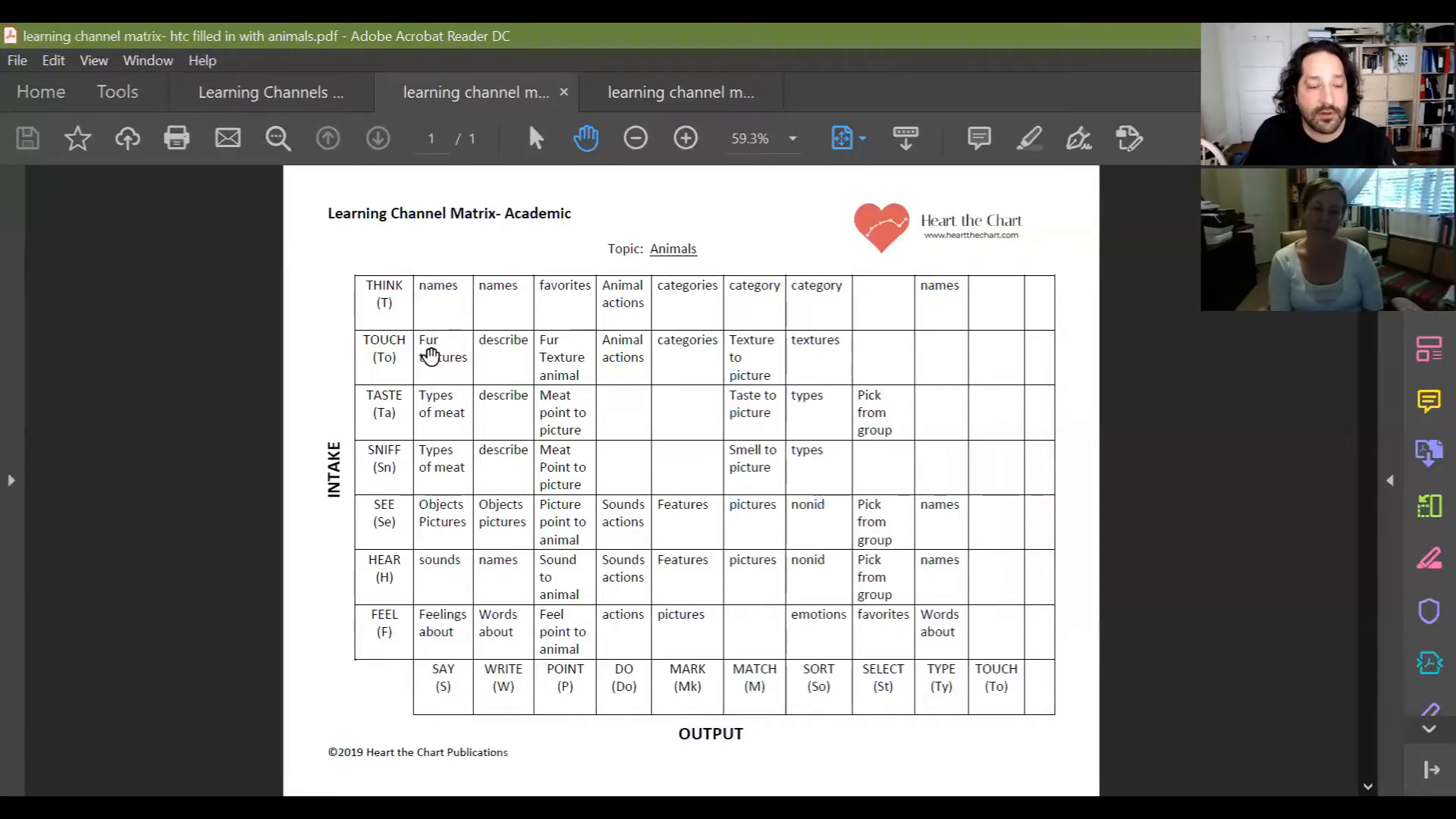
mouse_move(444, 357)
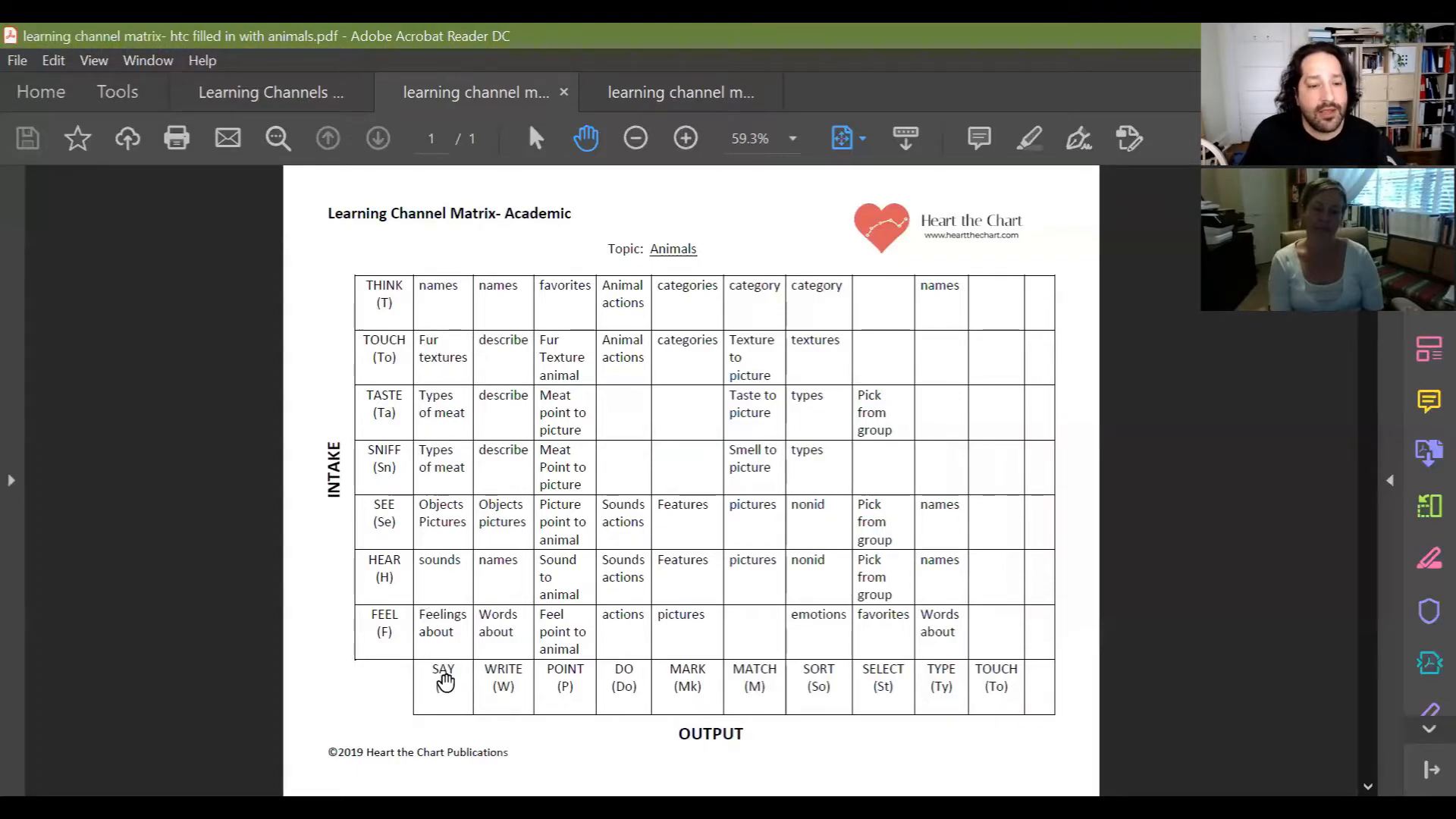
mouse_move(398, 406)
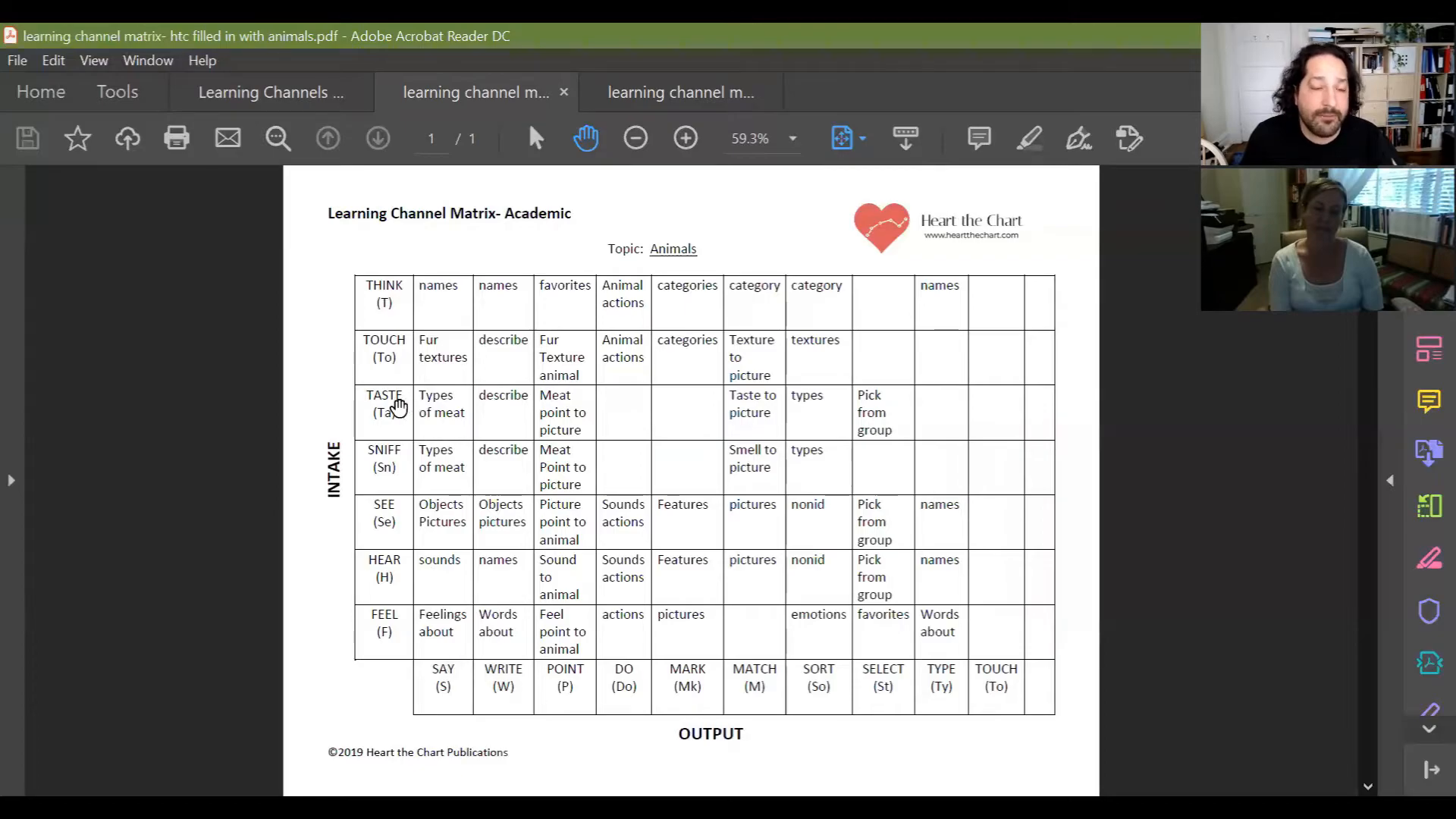
mouse_move(441, 553)
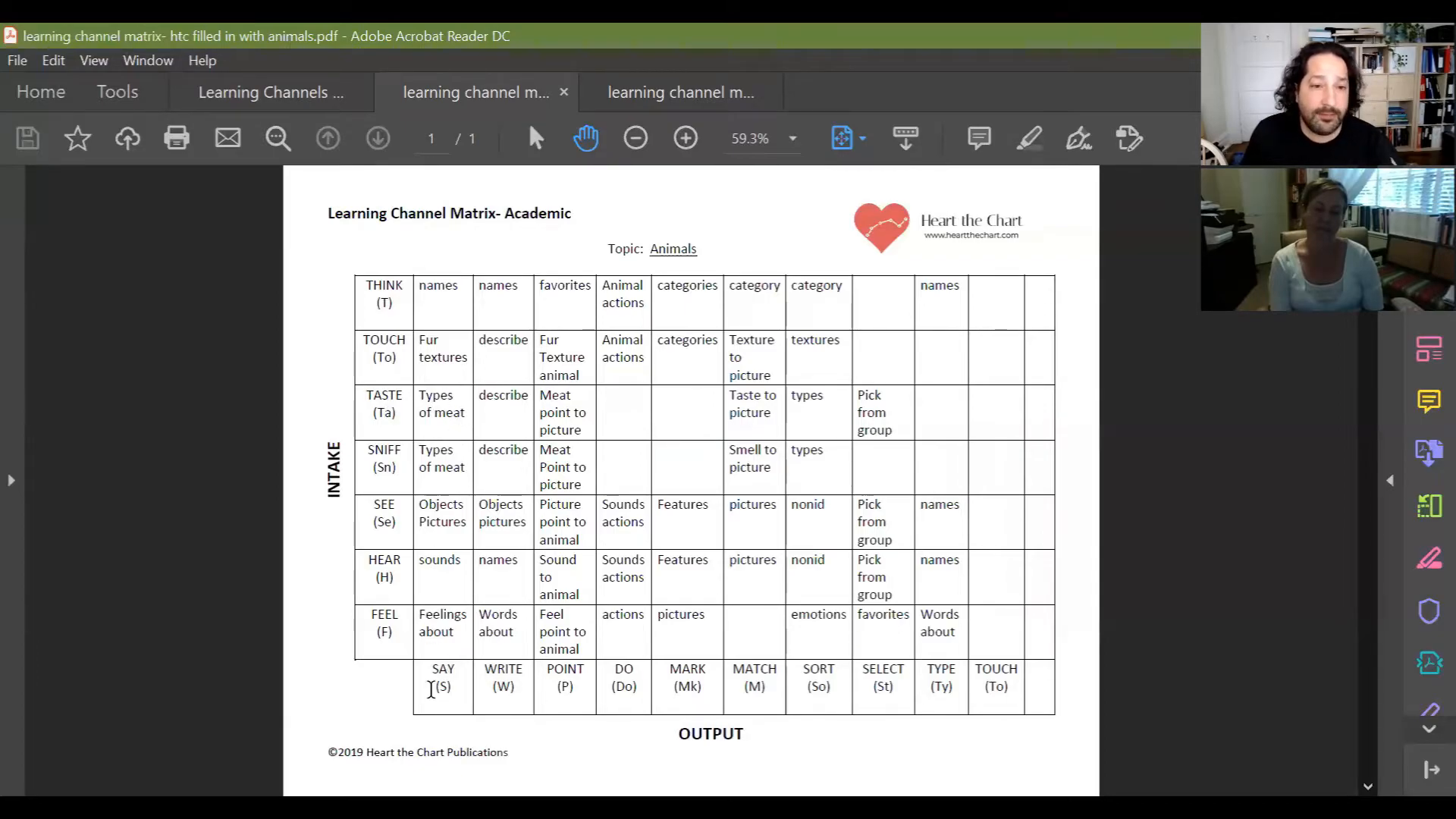
mouse_move(383, 458)
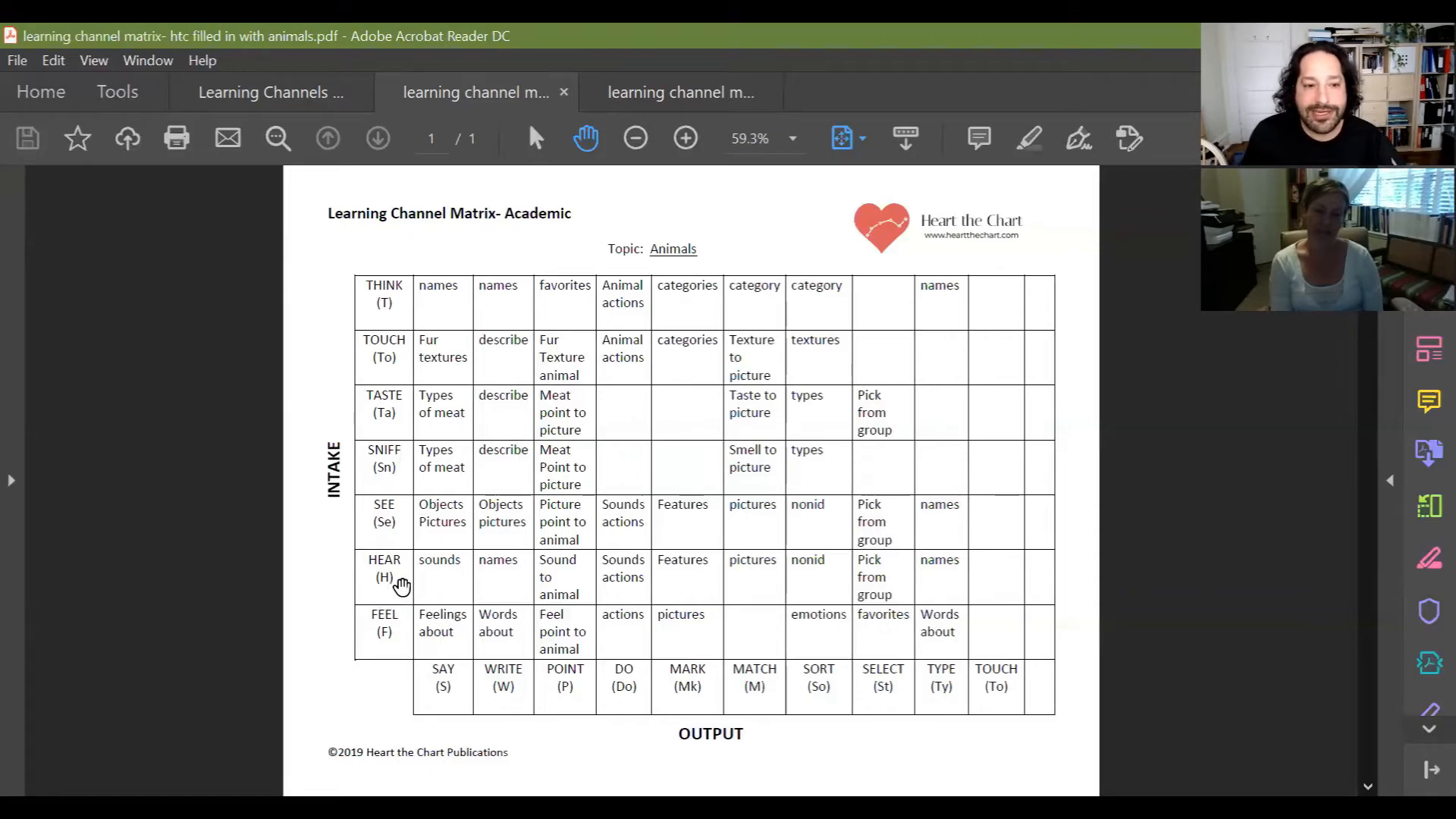
mouse_move(441, 576)
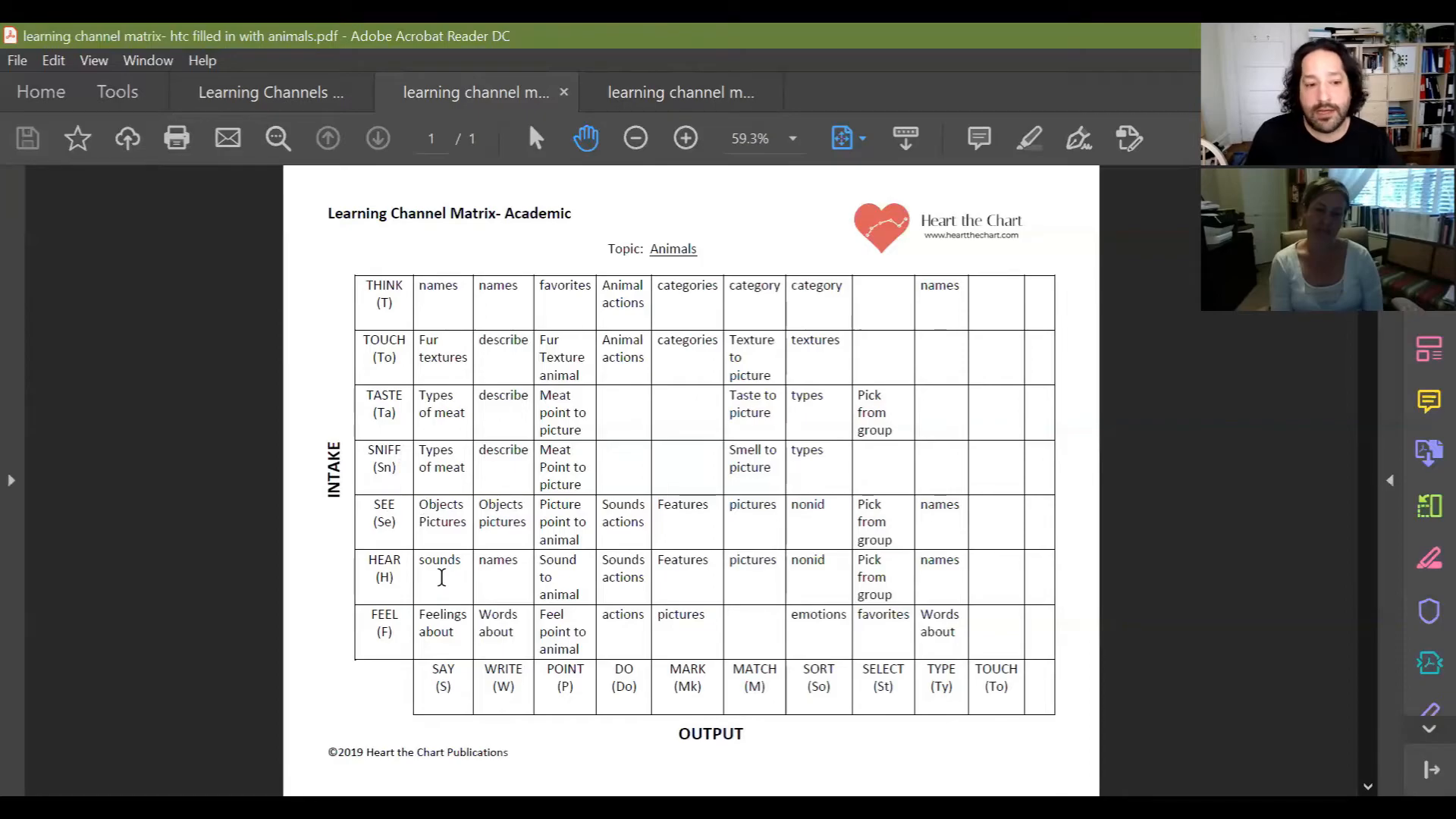
mouse_move(403, 622)
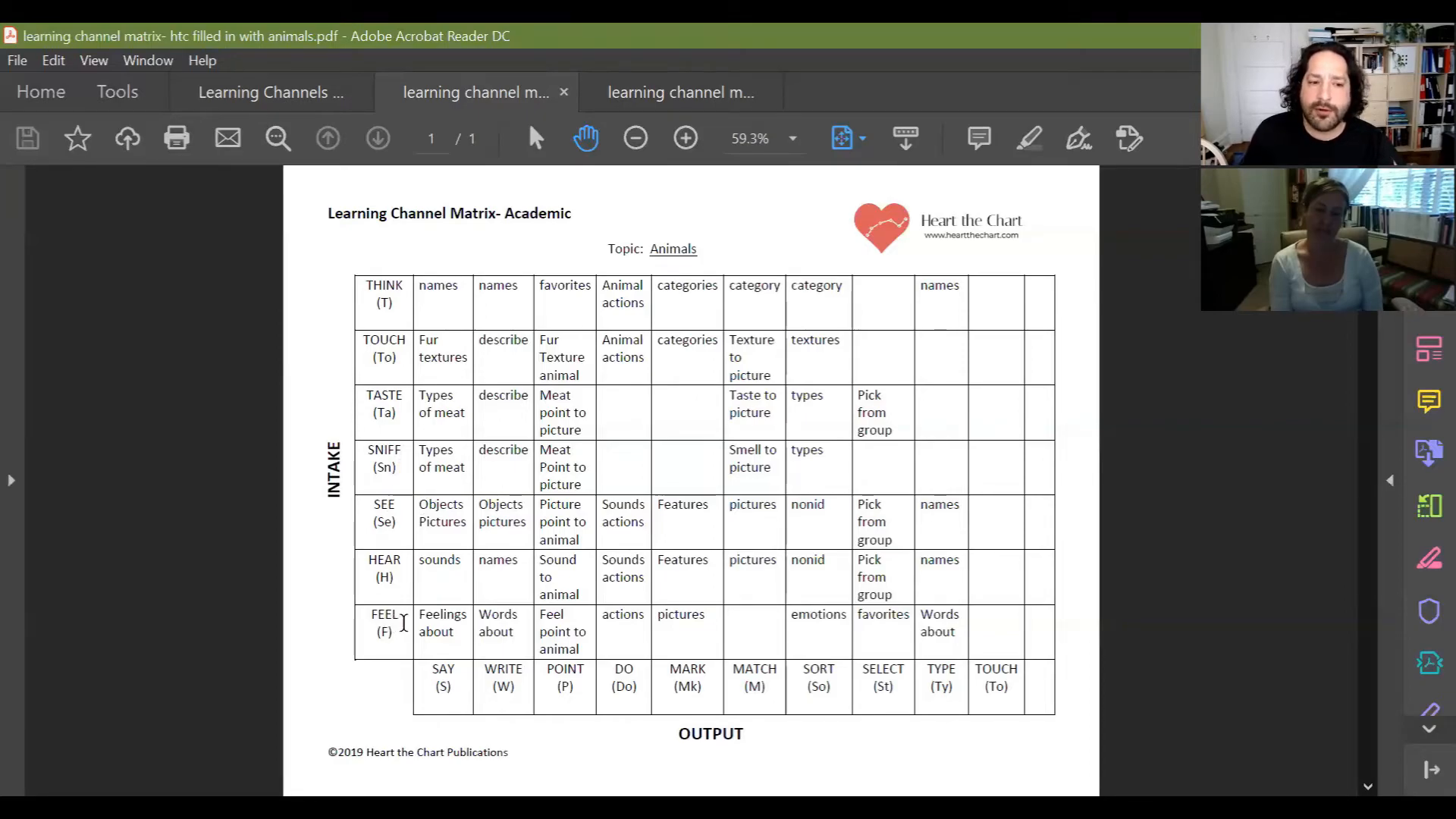
mouse_move(449, 622)
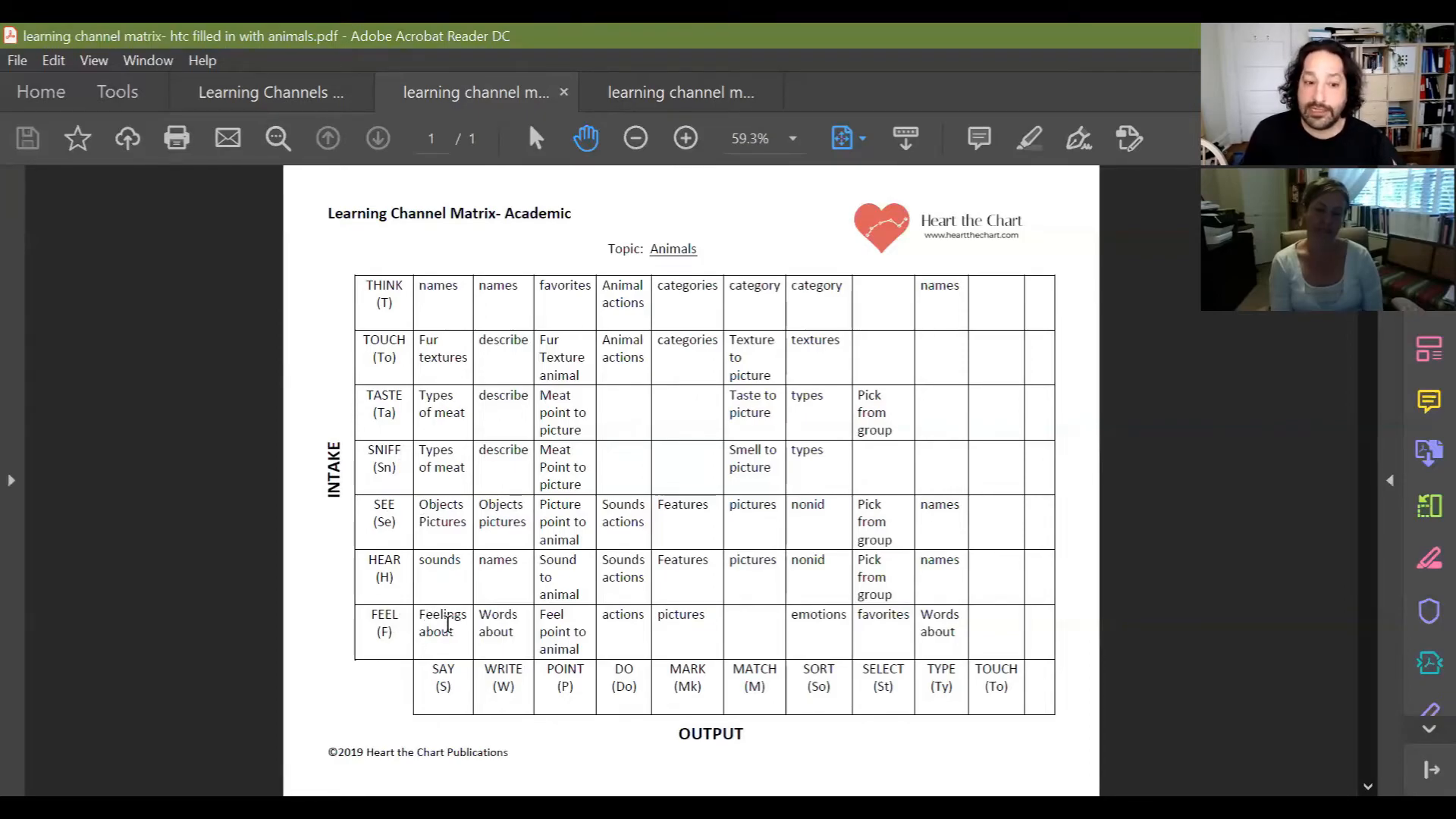
mouse_move(444, 685)
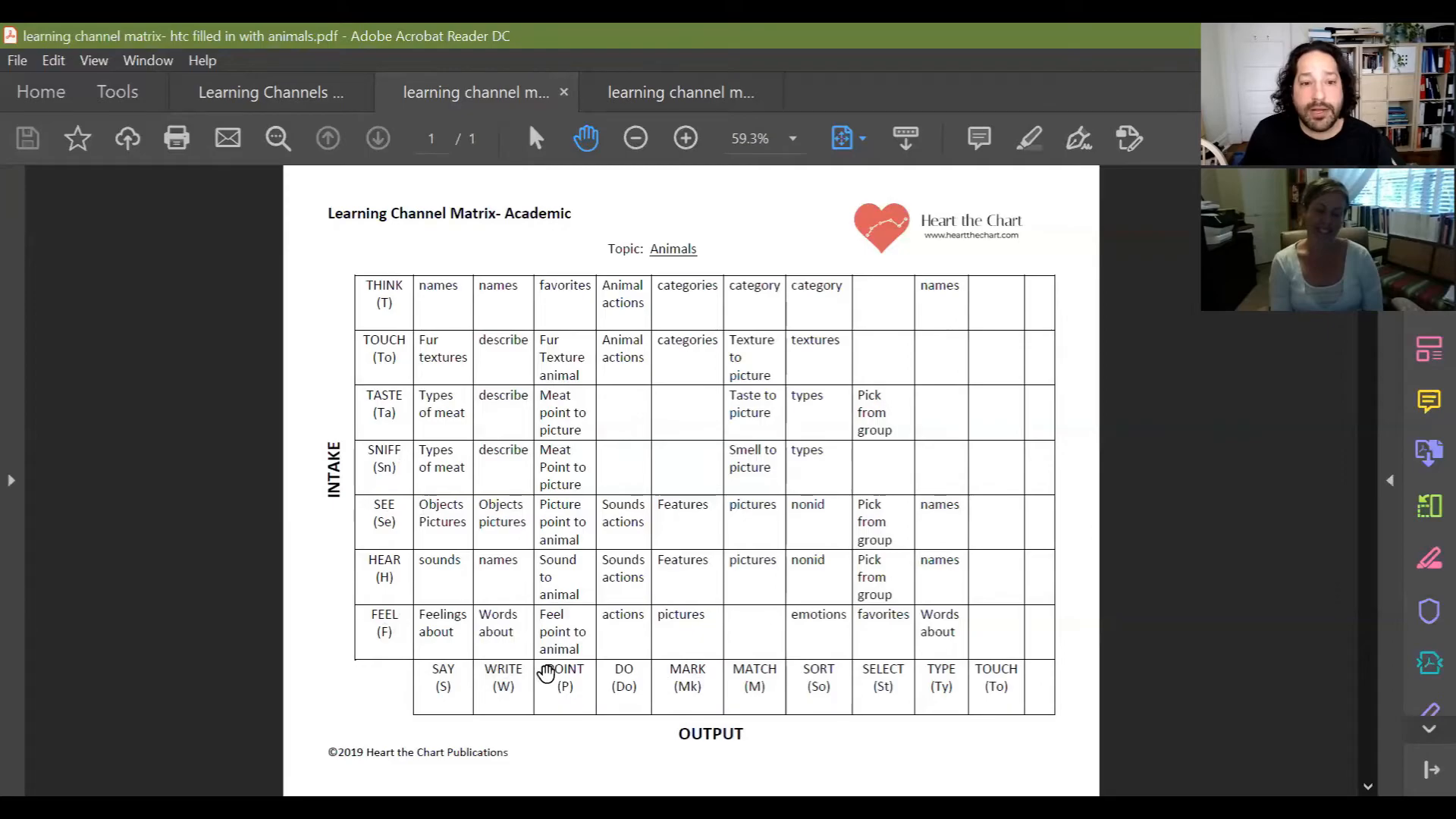
mouse_move(514, 317)
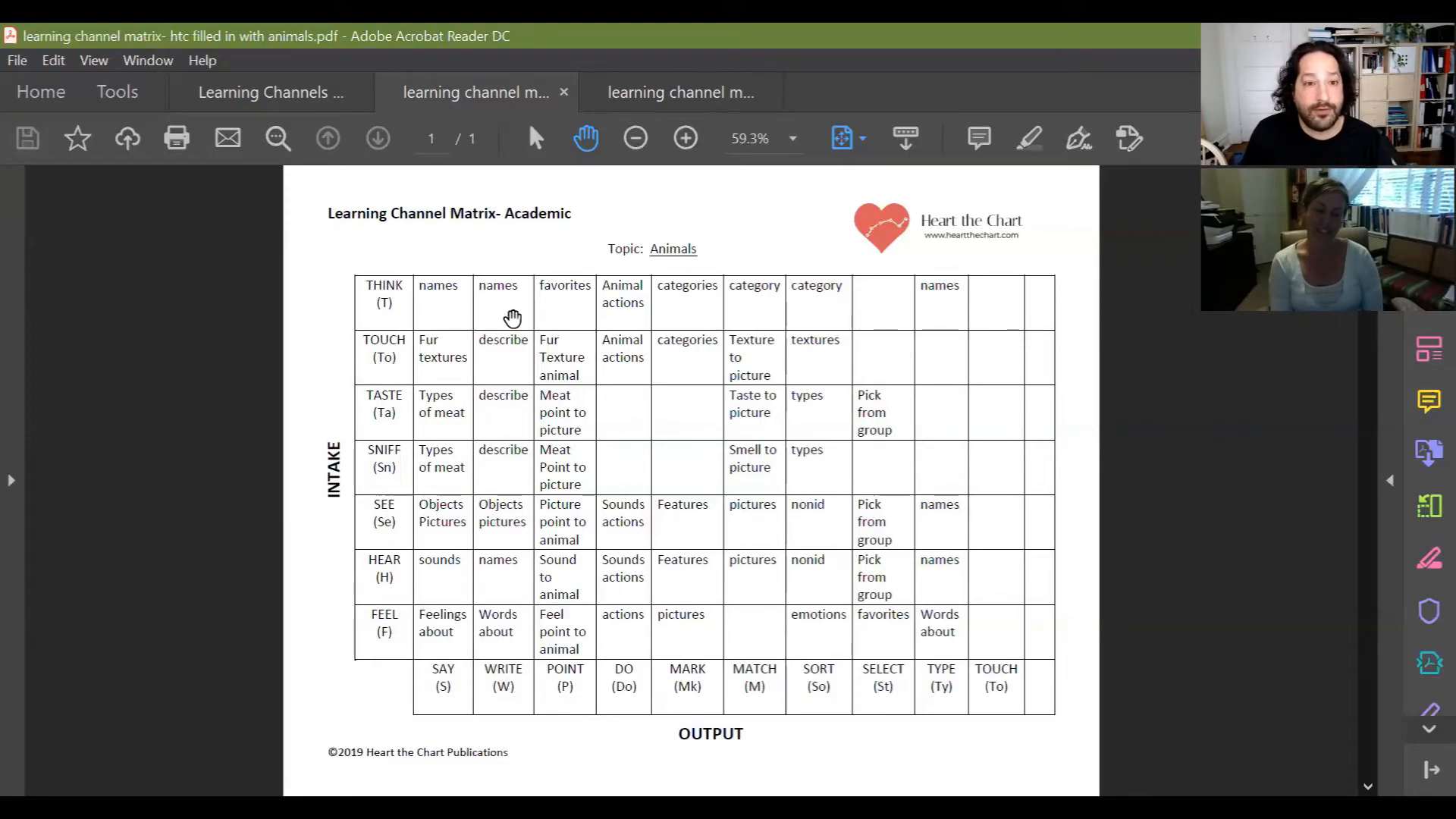
mouse_move(518, 376)
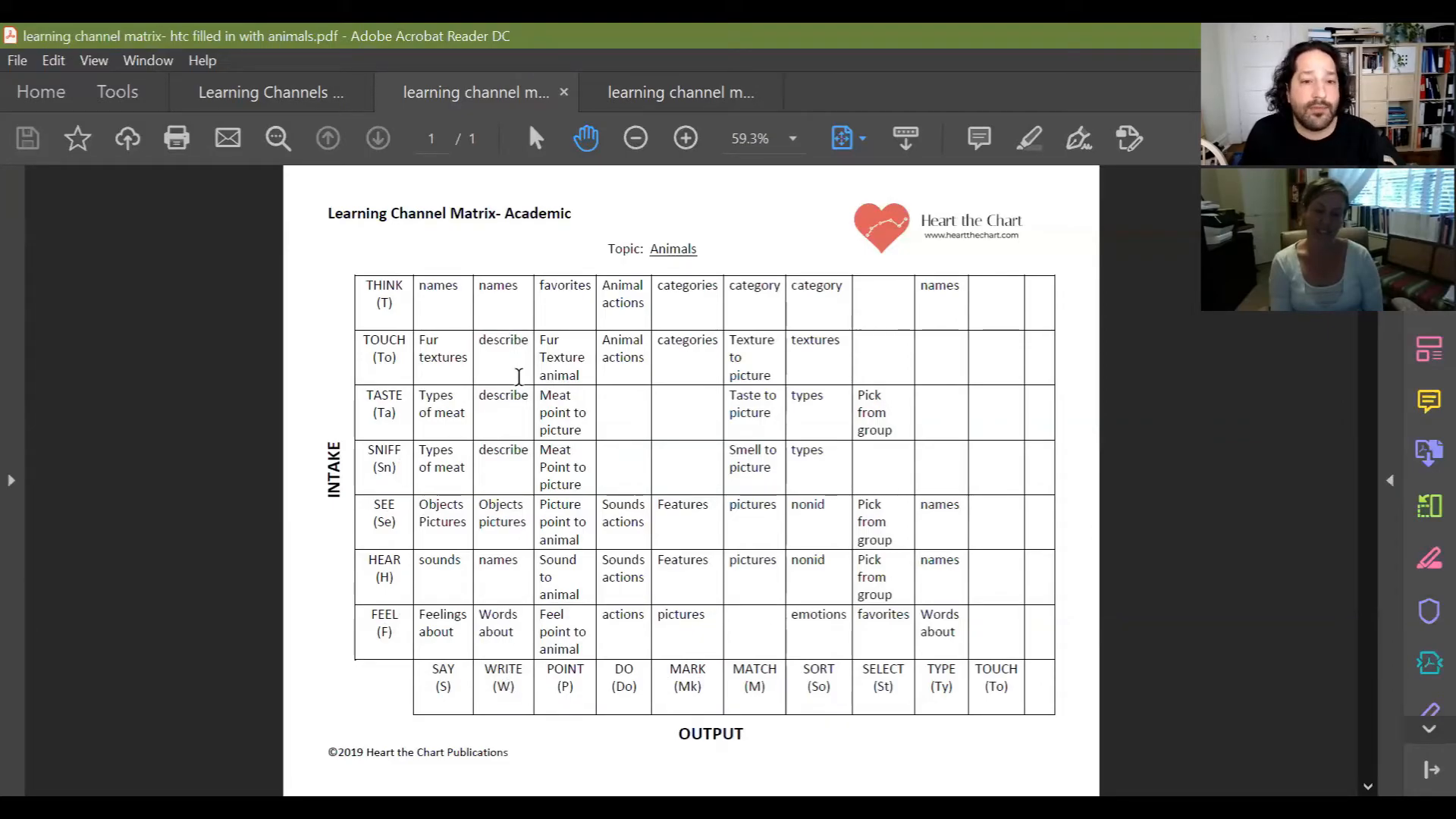
mouse_move(566, 707)
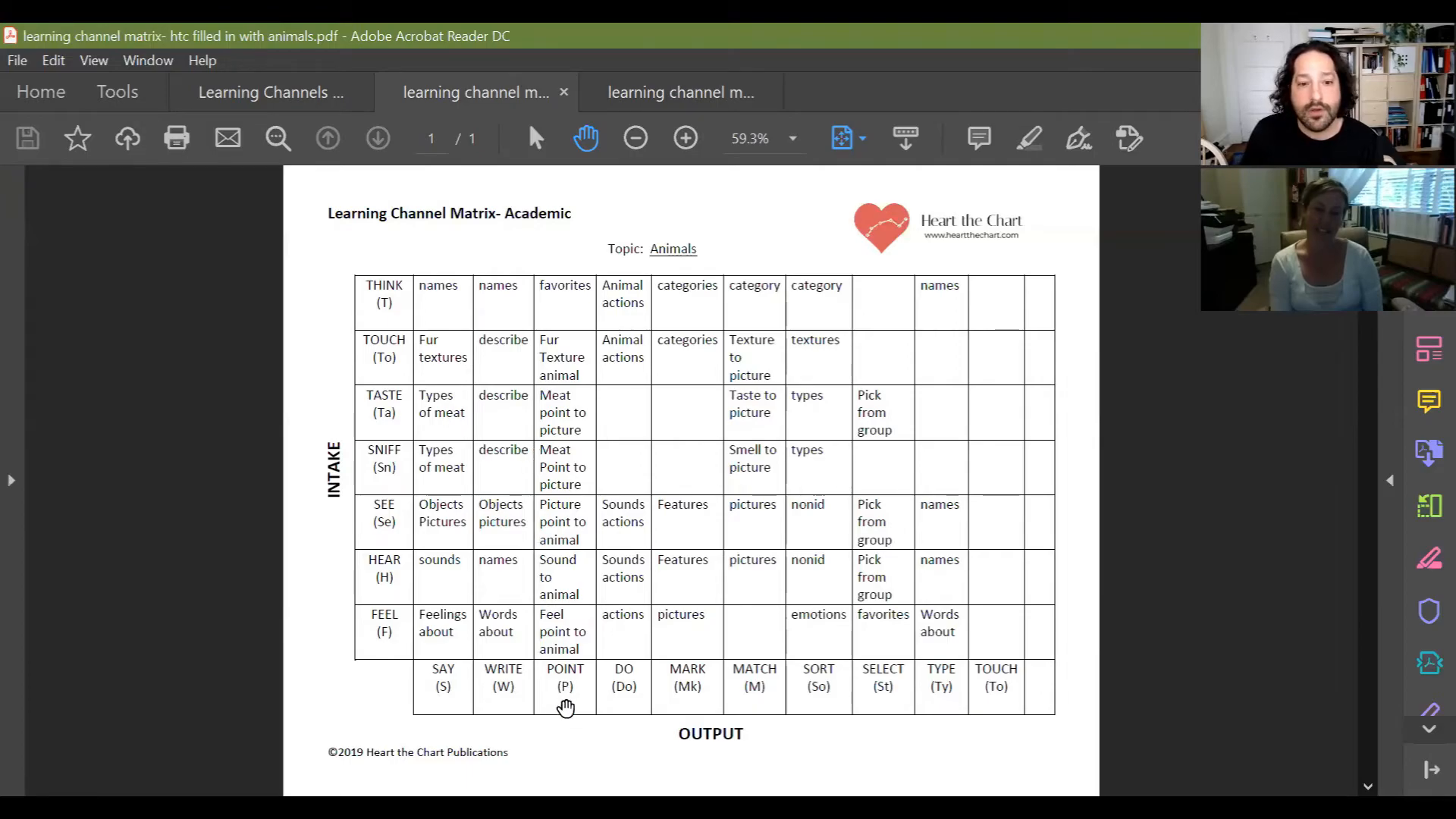
mouse_move(588, 382)
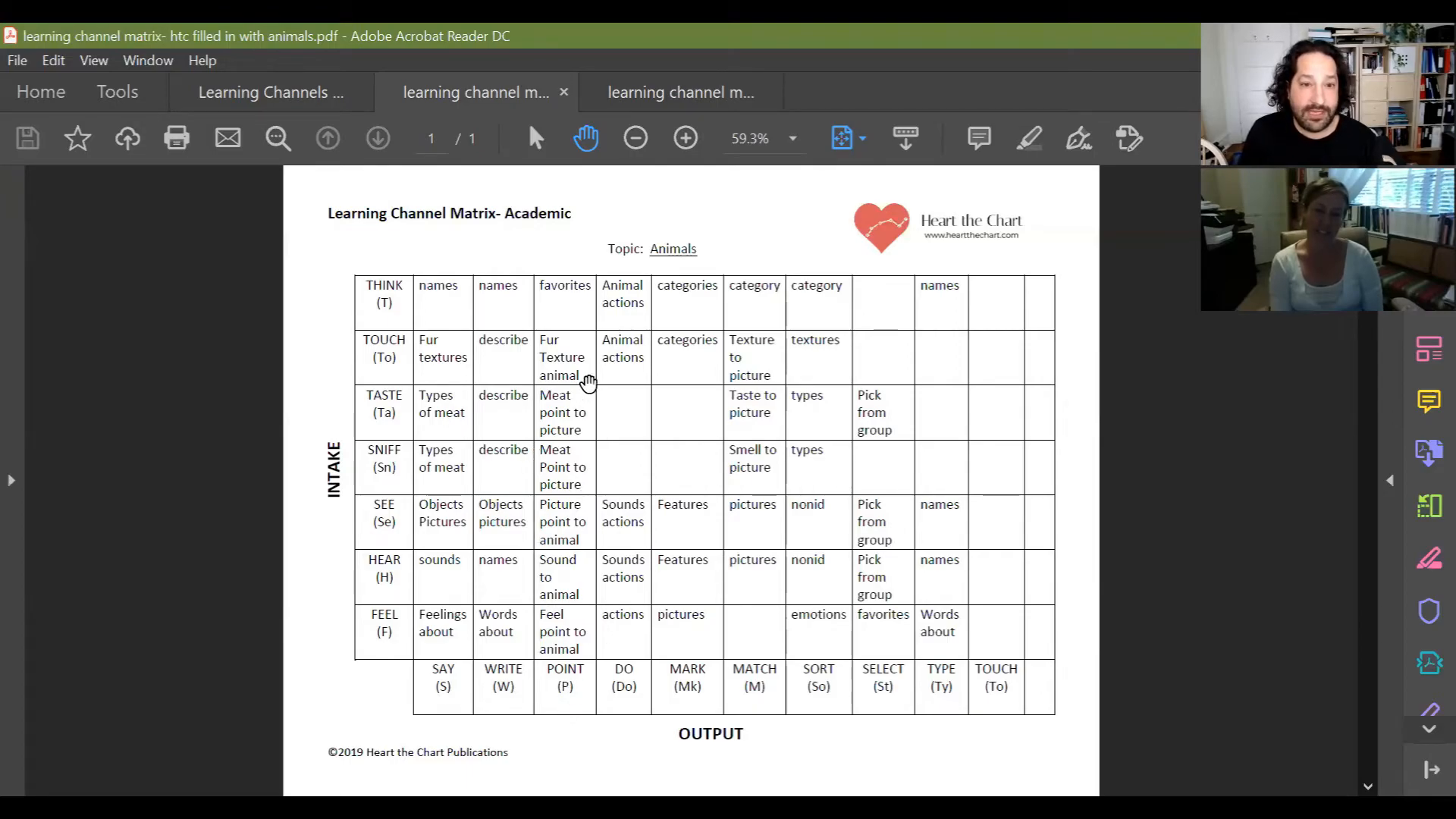
mouse_move(573, 438)
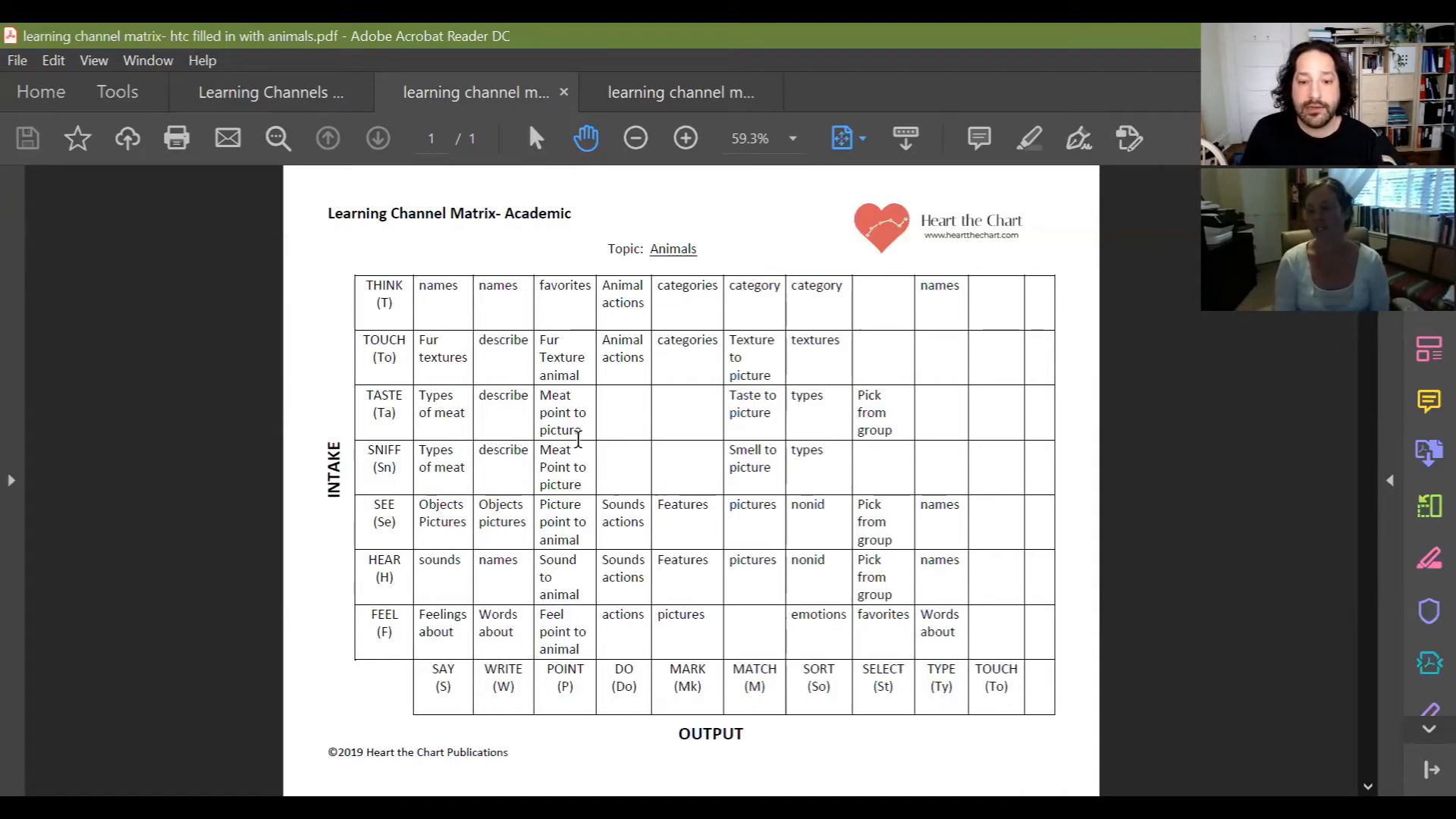
mouse_move(693, 555)
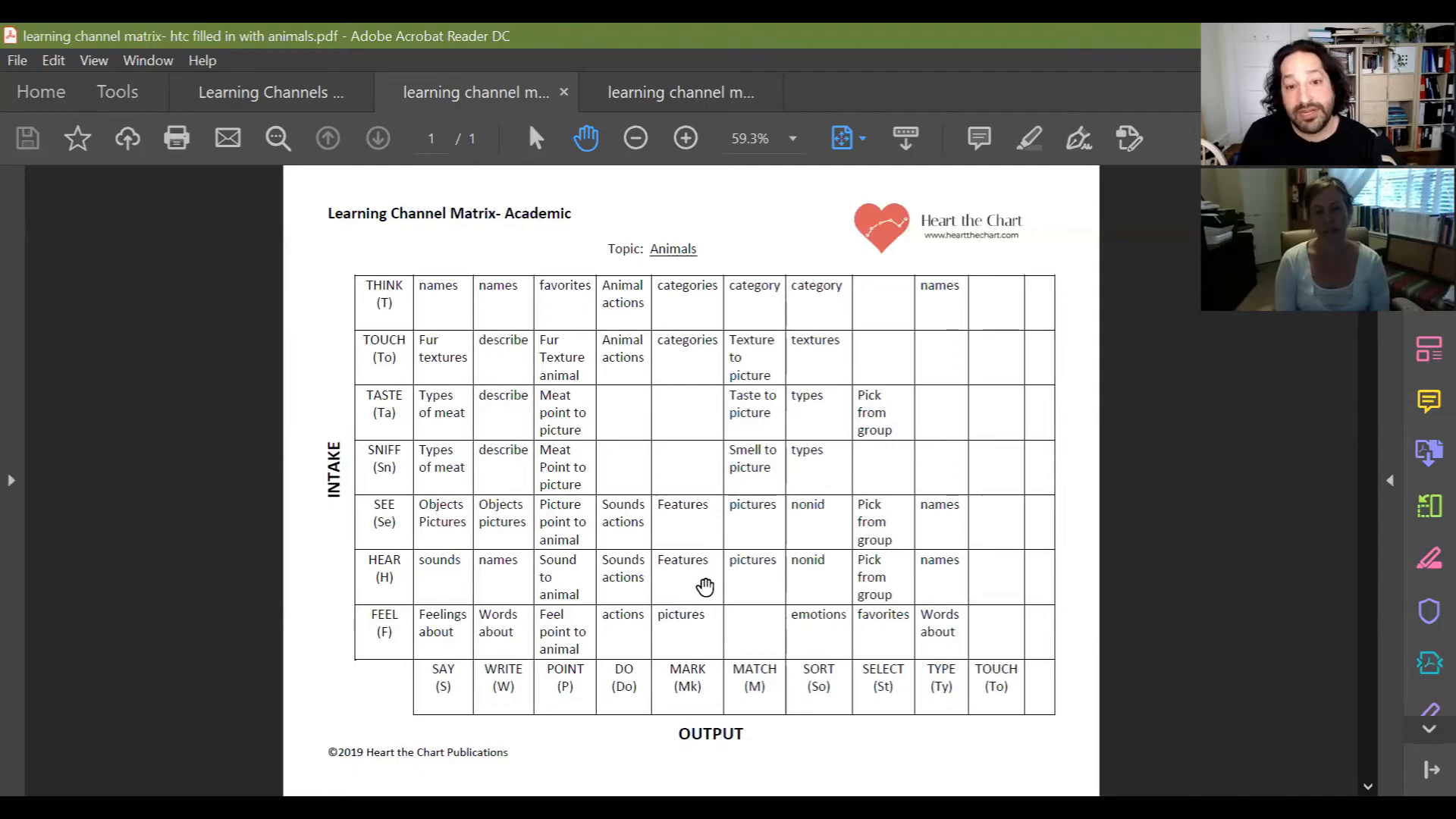
mouse_move(693, 376)
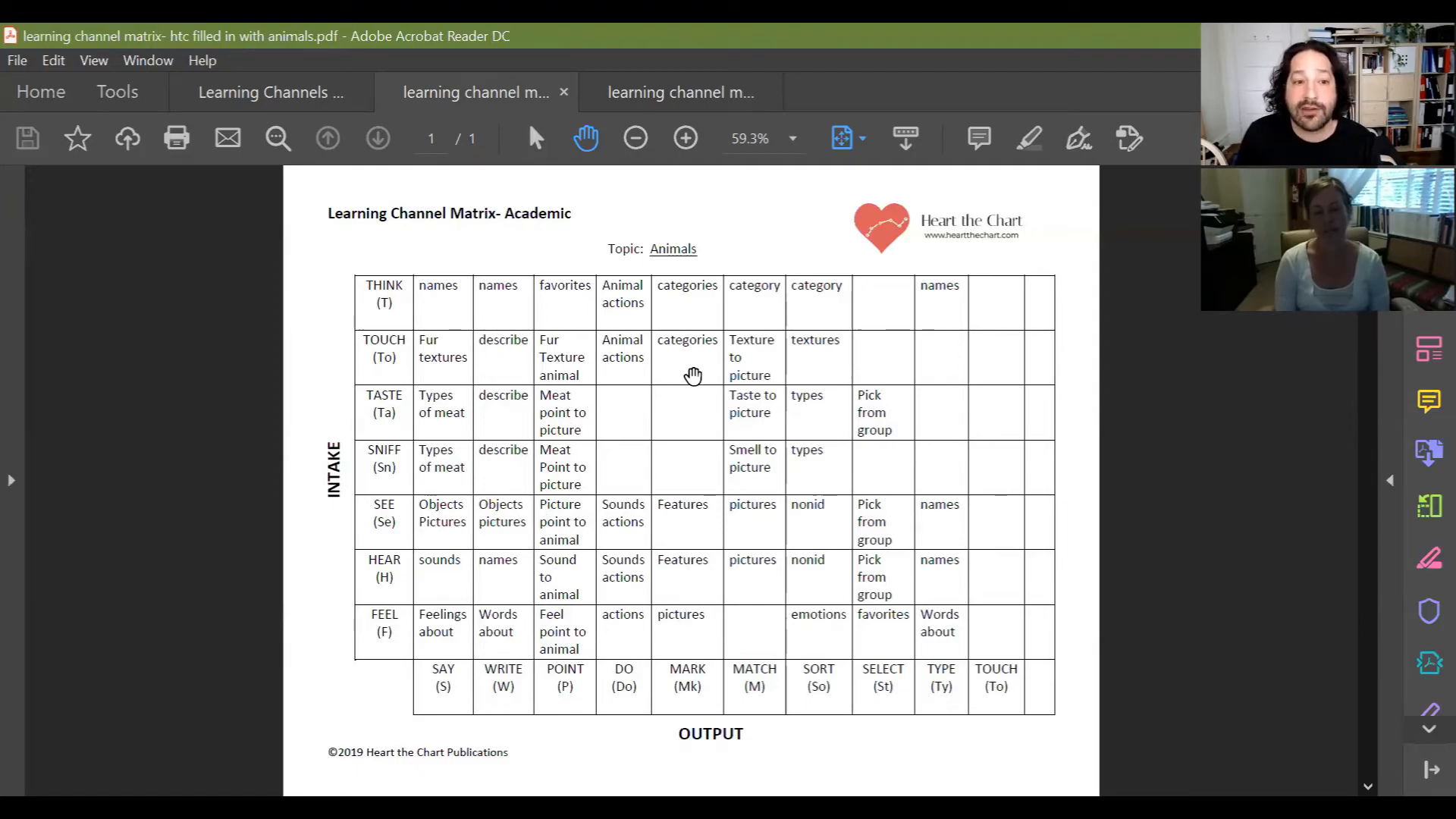
mouse_move(707, 374)
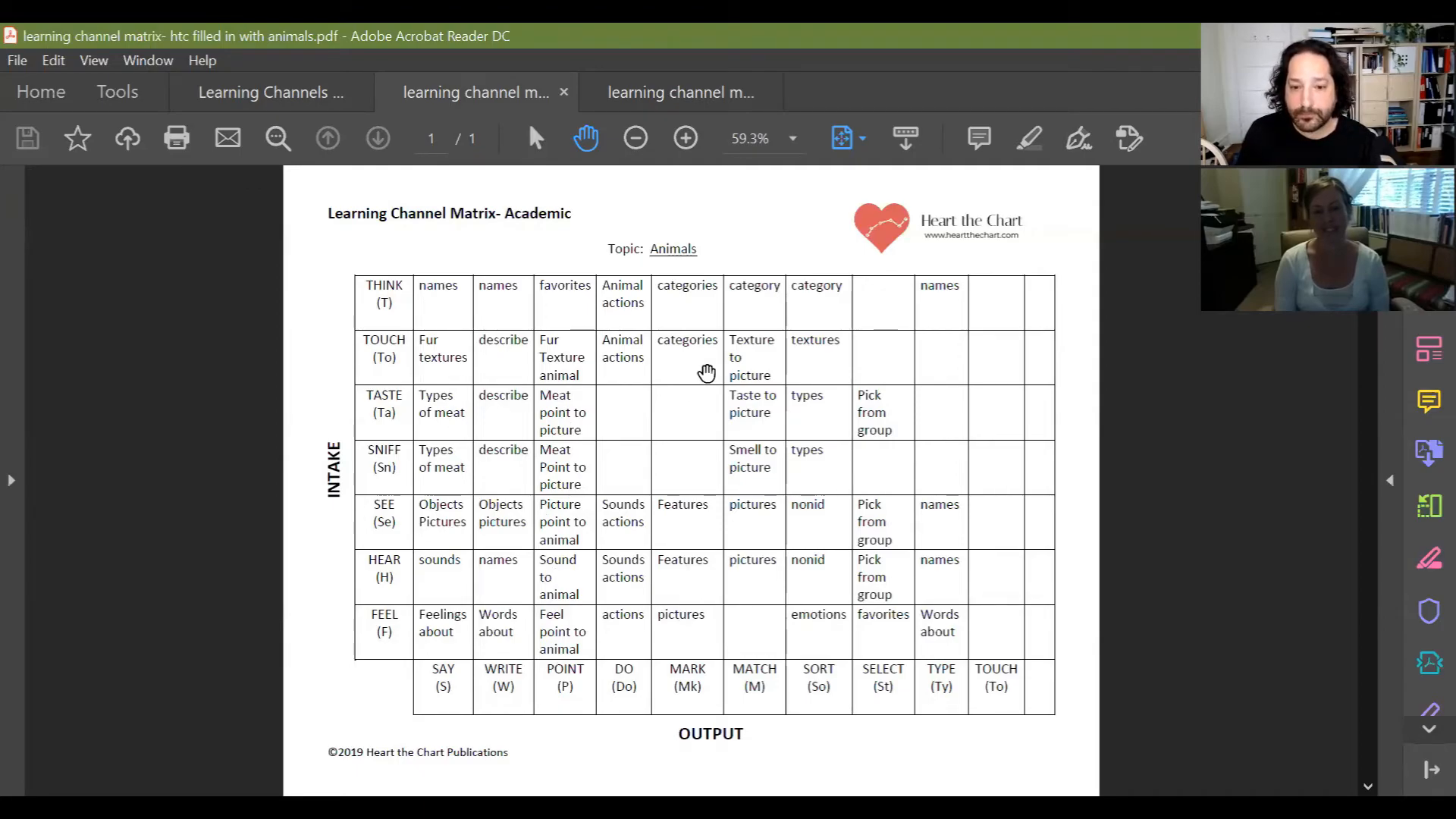
mouse_move(722, 418)
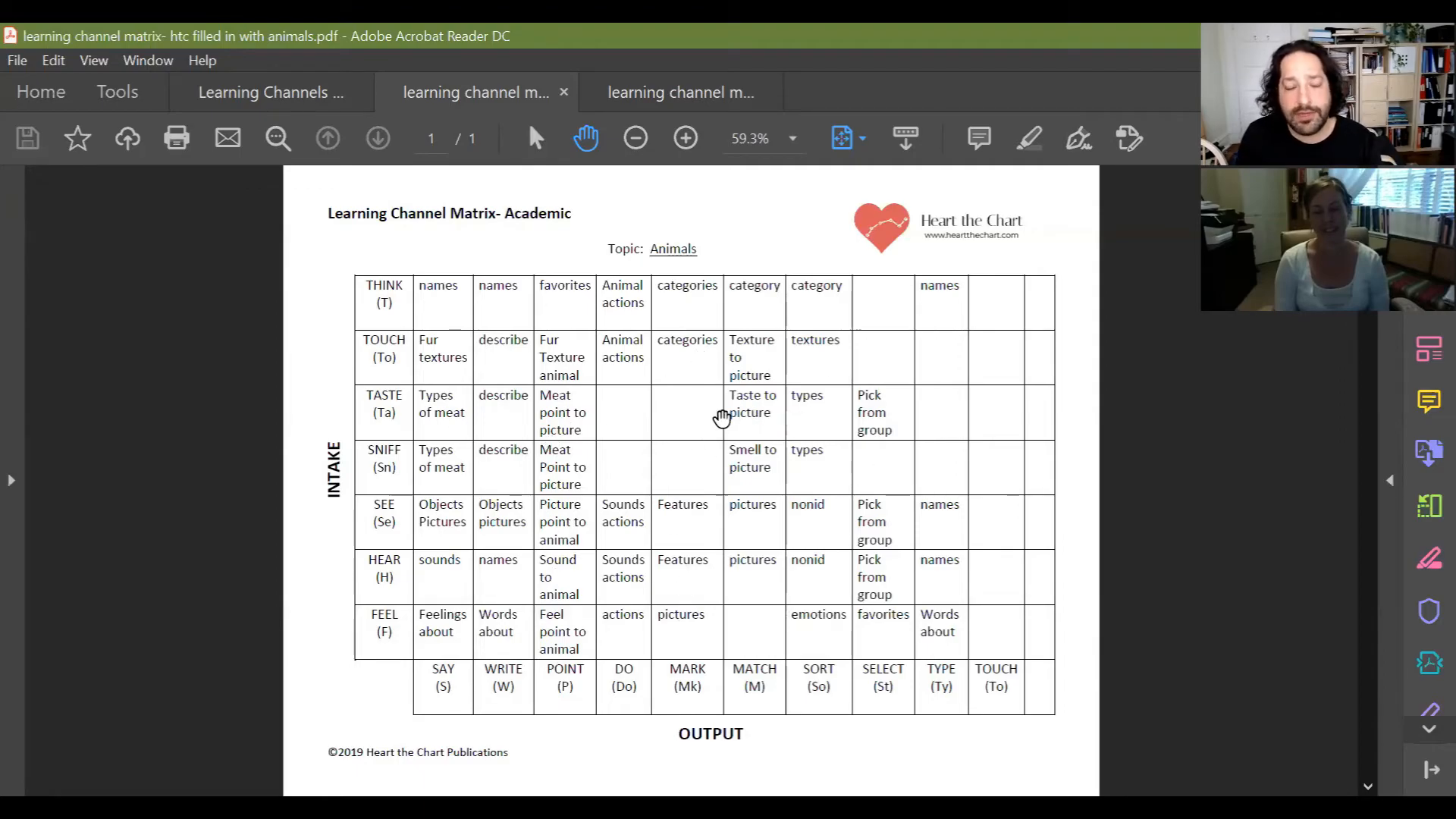
mouse_move(742, 357)
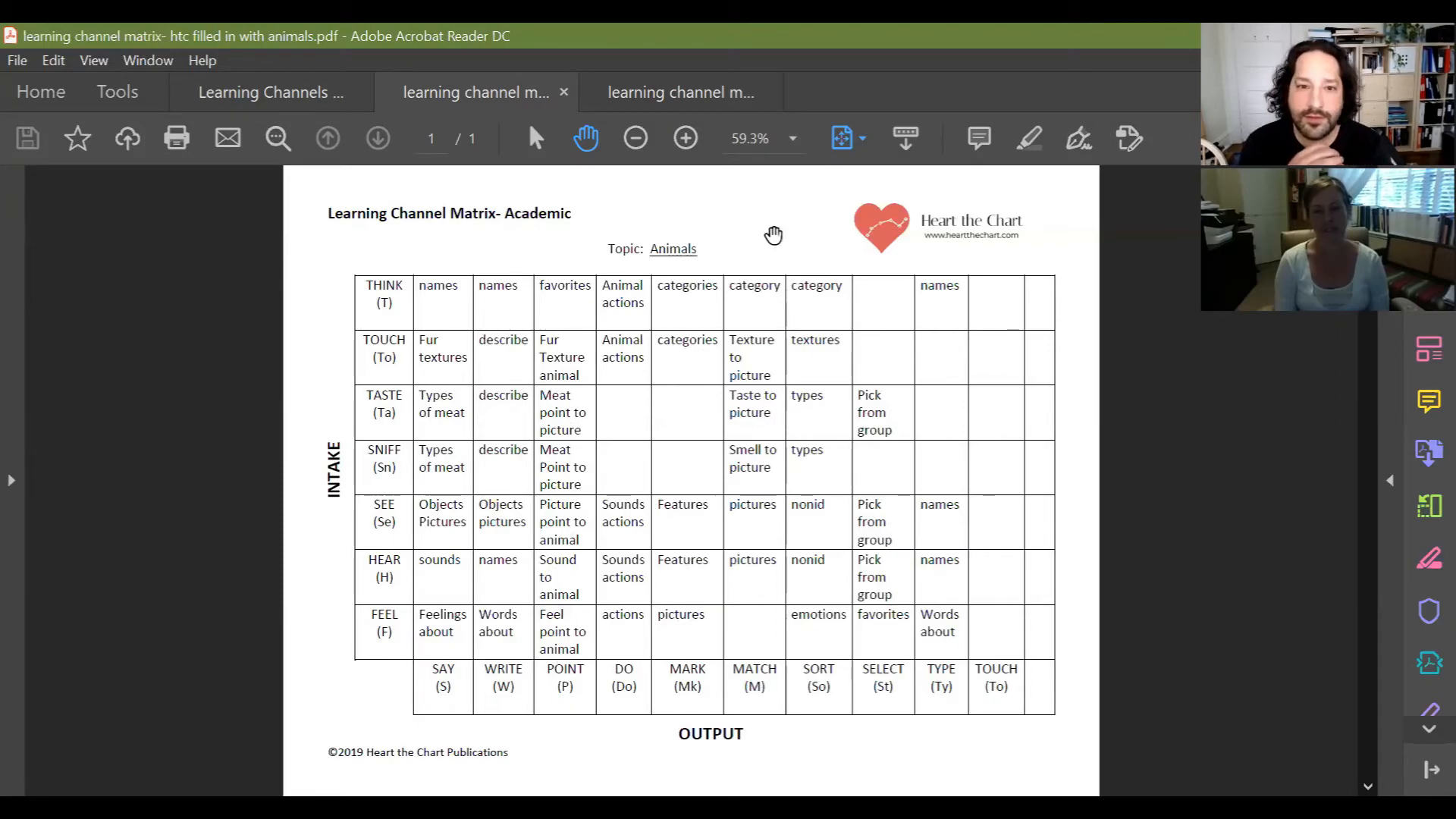
mouse_move(1191, 105)
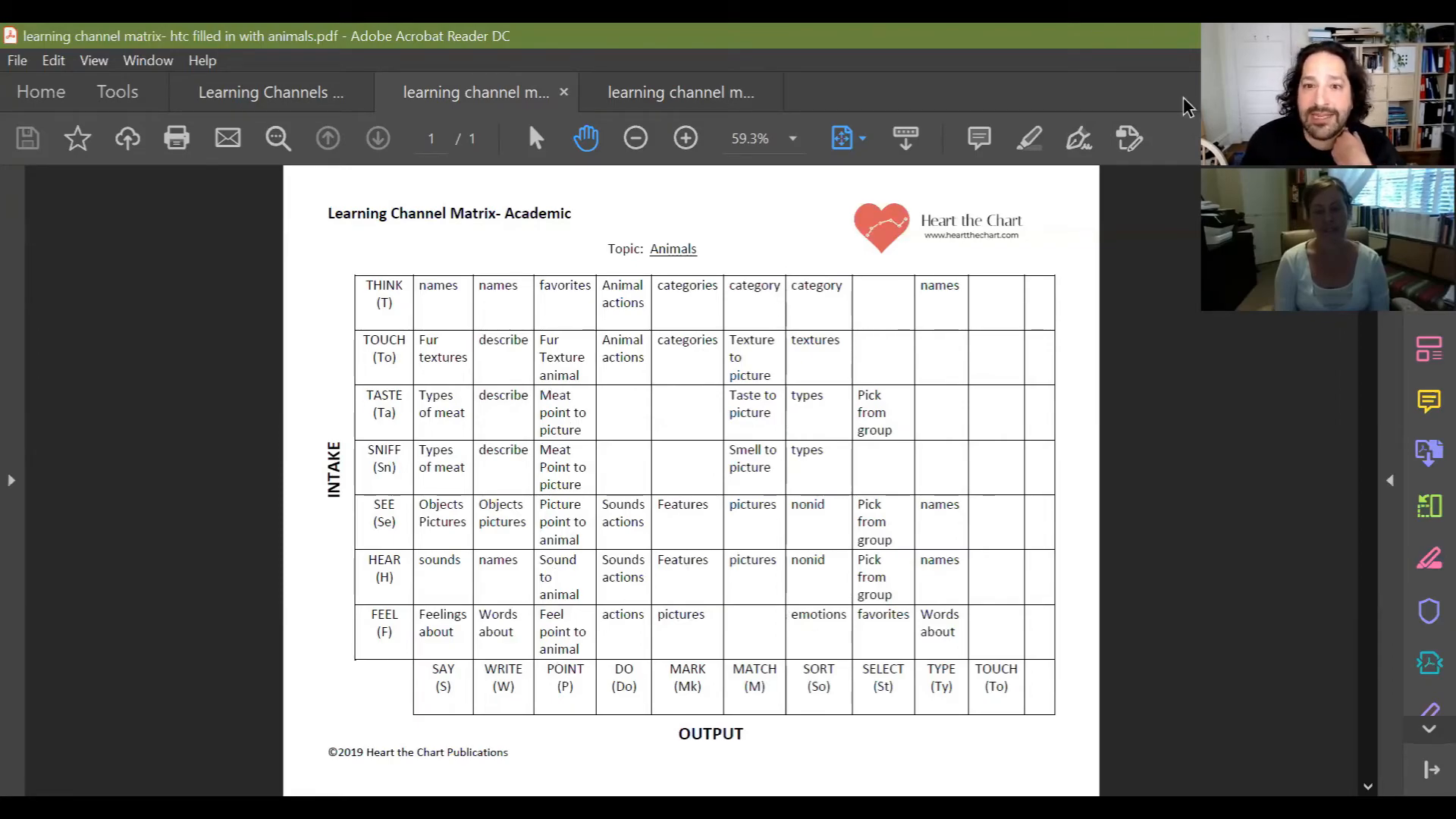